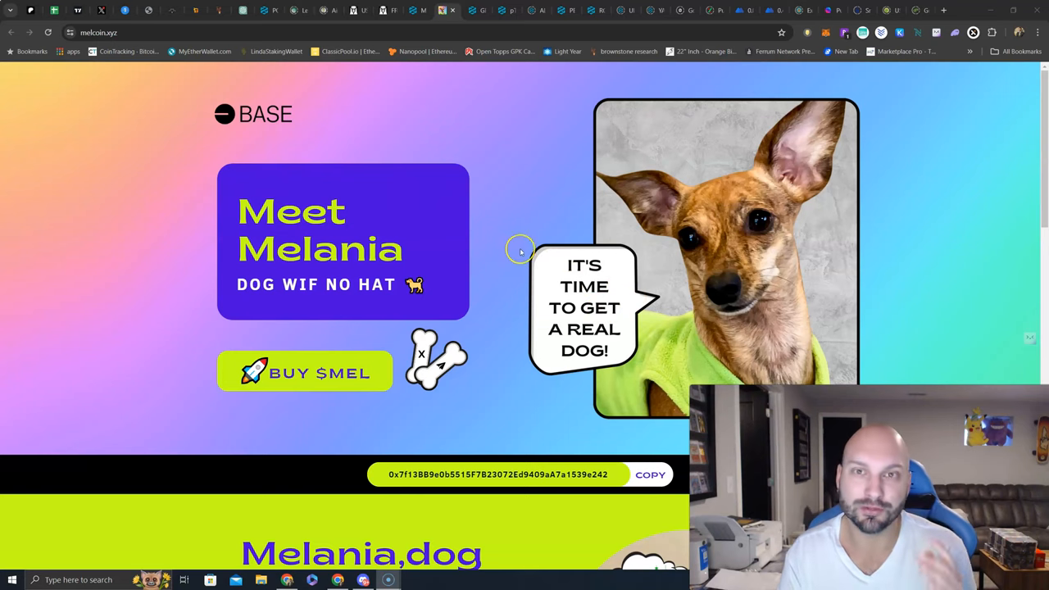
{"action": "mouse_move", "coordinate": [507, 236]}
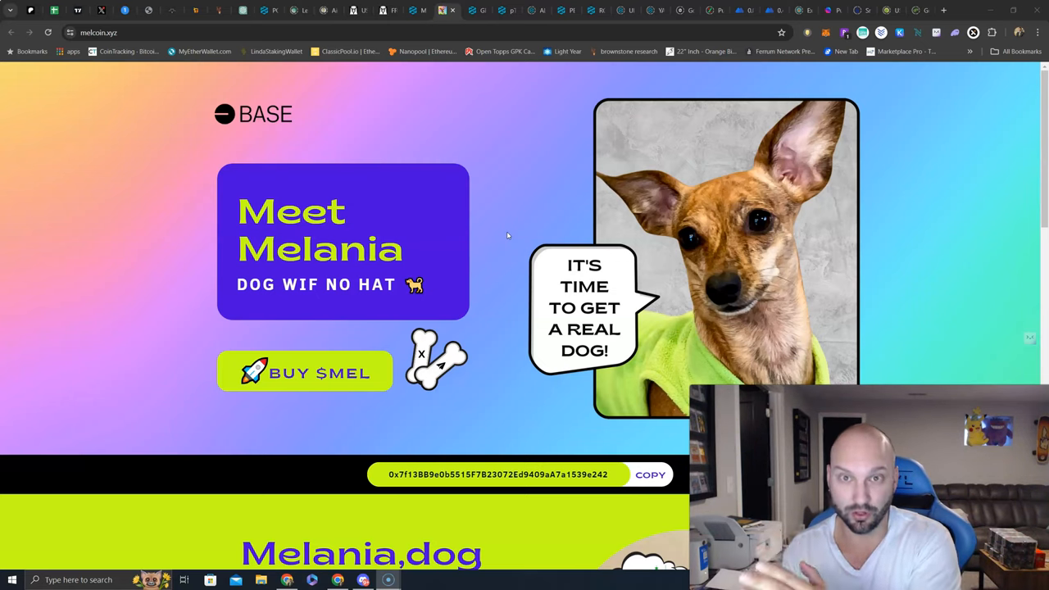
{"action": "mouse_move", "coordinate": [479, 243]}
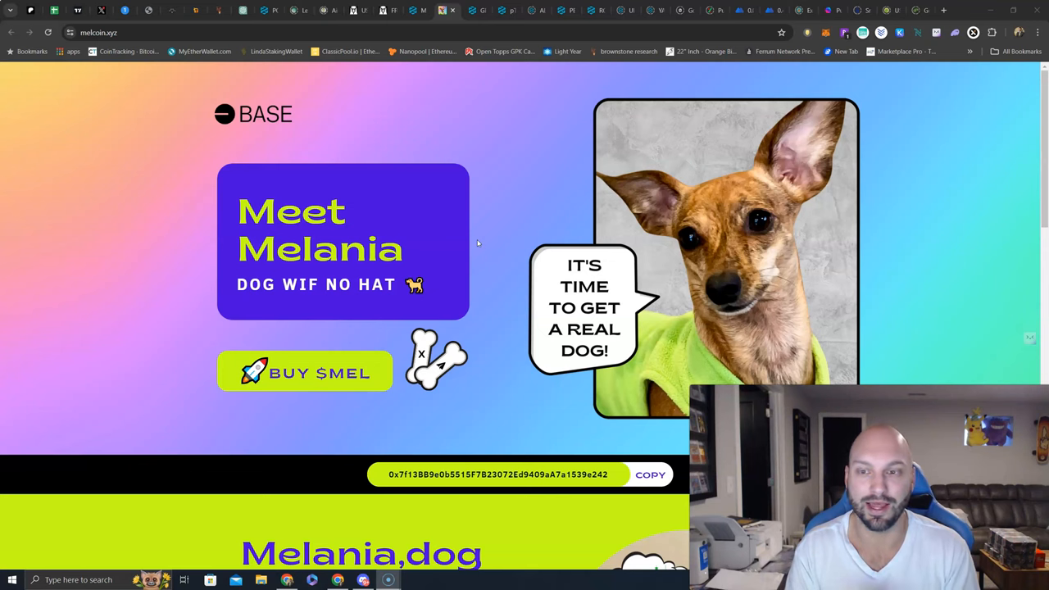
Step: Scroll the melcoin.xyz page to the 'Melania, dog wif no hat' backstory blurb above Roadmap
{"action": "scroll", "scroll_direction": "down", "scroll_amount": 3}
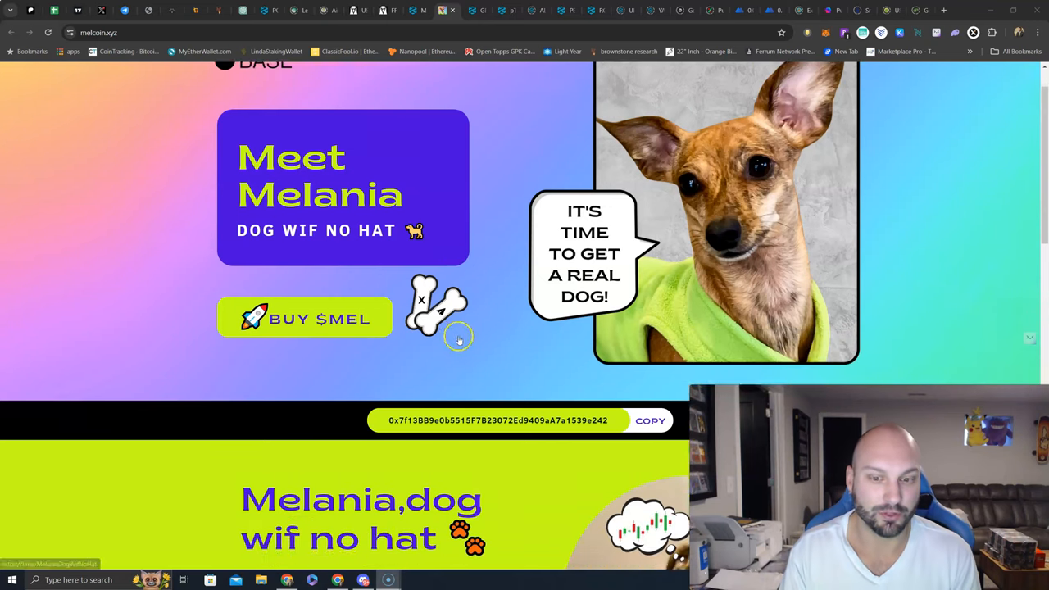
{"action": "scroll", "scroll_direction": "up", "scroll_amount": 3}
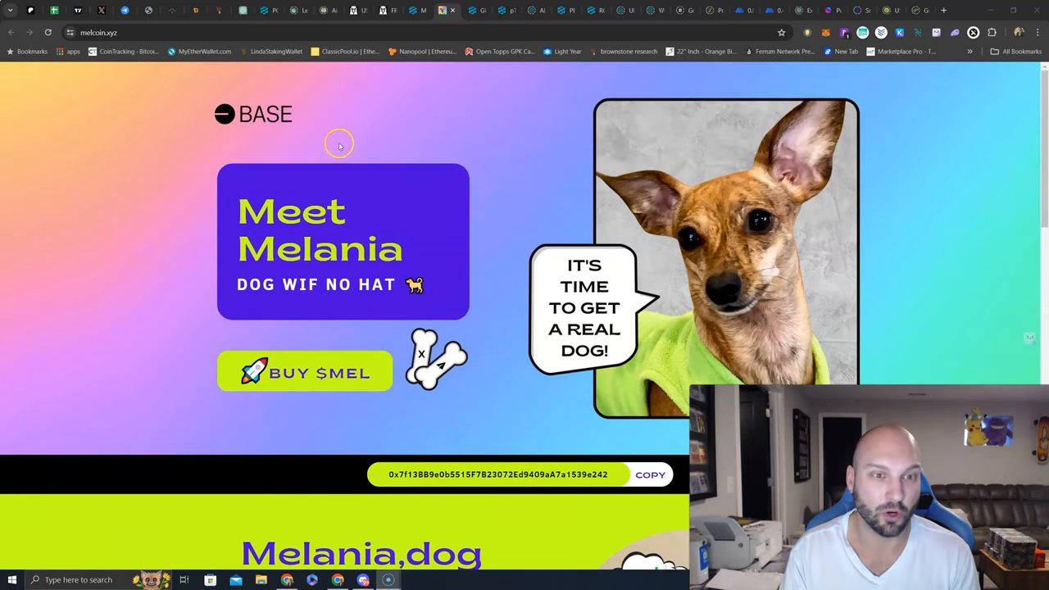
{"action": "scroll", "scroll_direction": "down", "scroll_amount": 3}
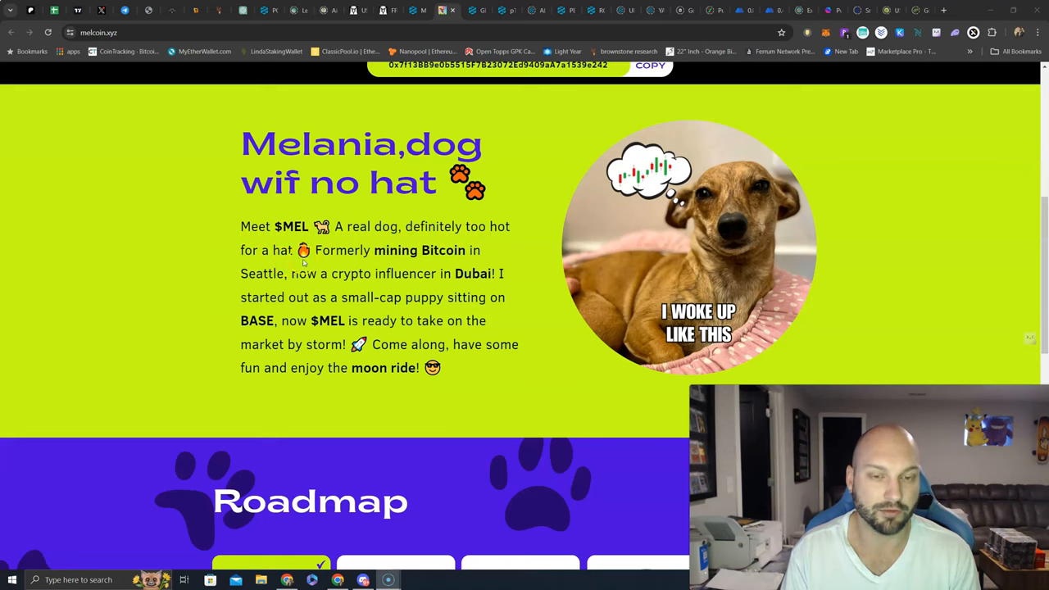
{"action": "mouse_move", "coordinate": [308, 289]}
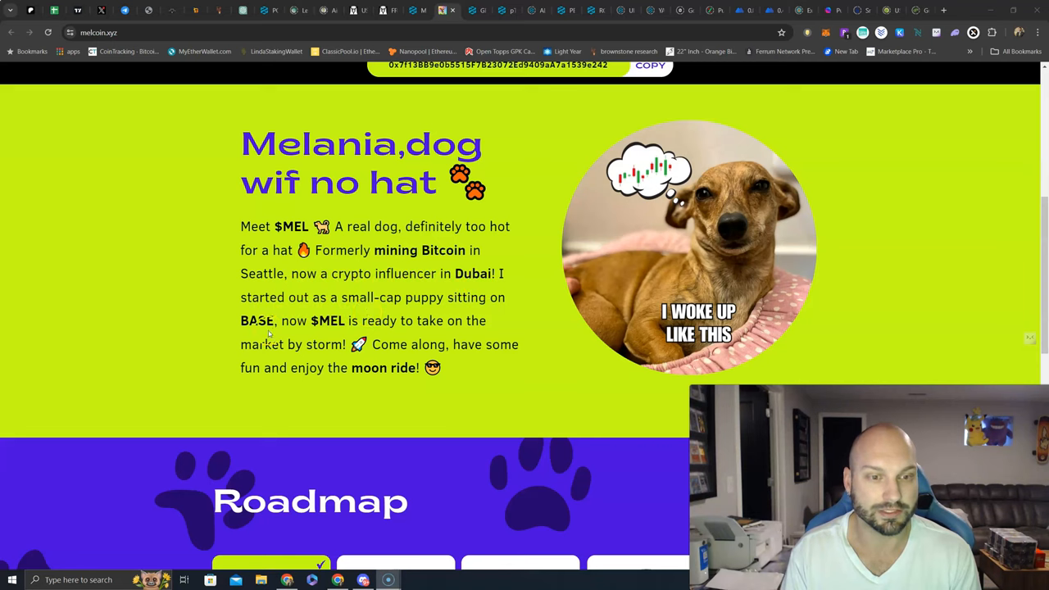
{"action": "mouse_move", "coordinate": [452, 331]}
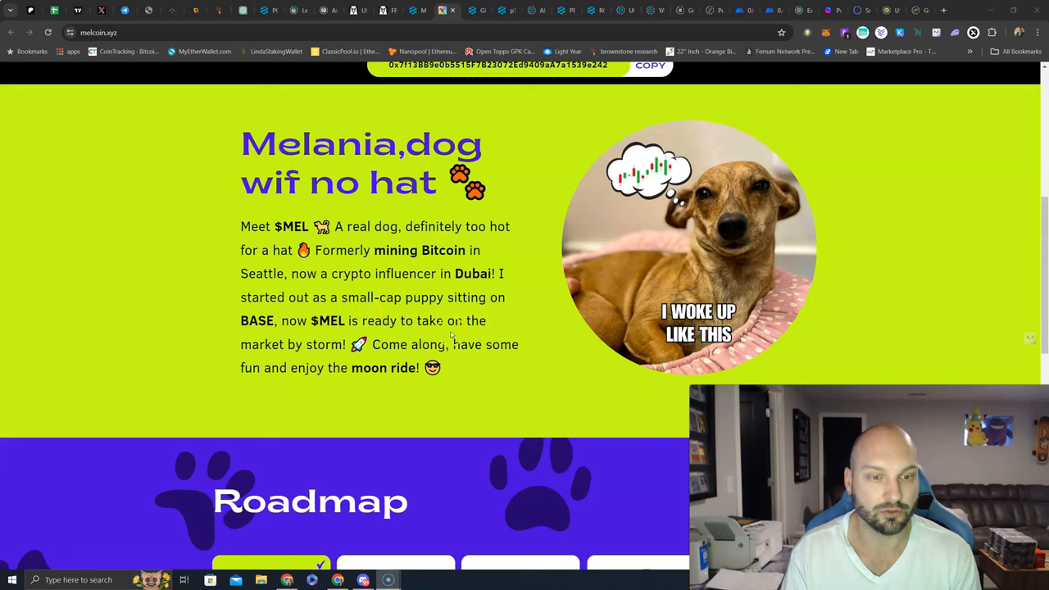
{"action": "mouse_move", "coordinate": [287, 380]}
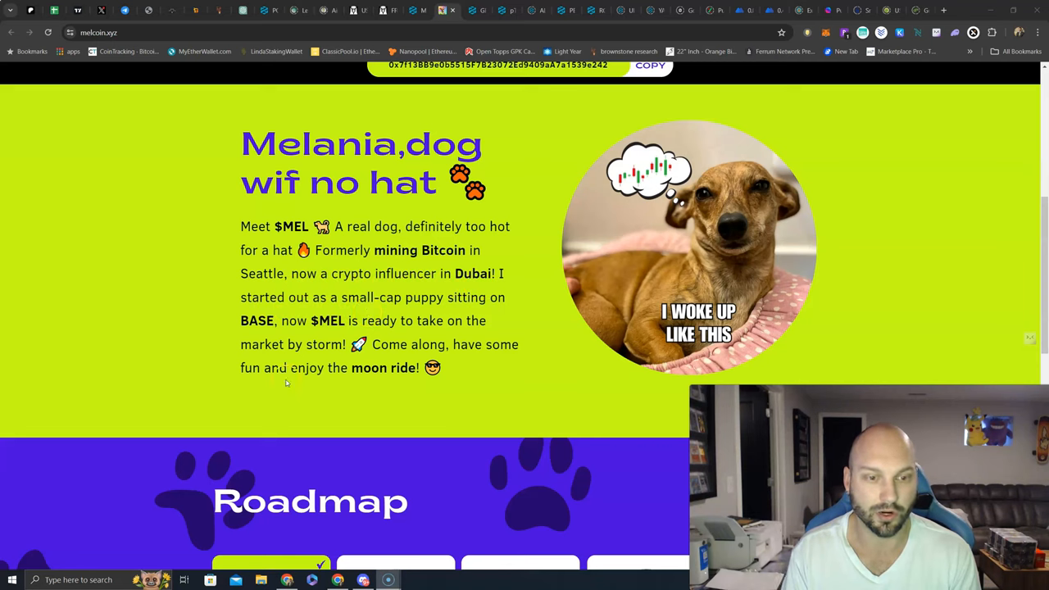
{"action": "mouse_move", "coordinate": [390, 390]}
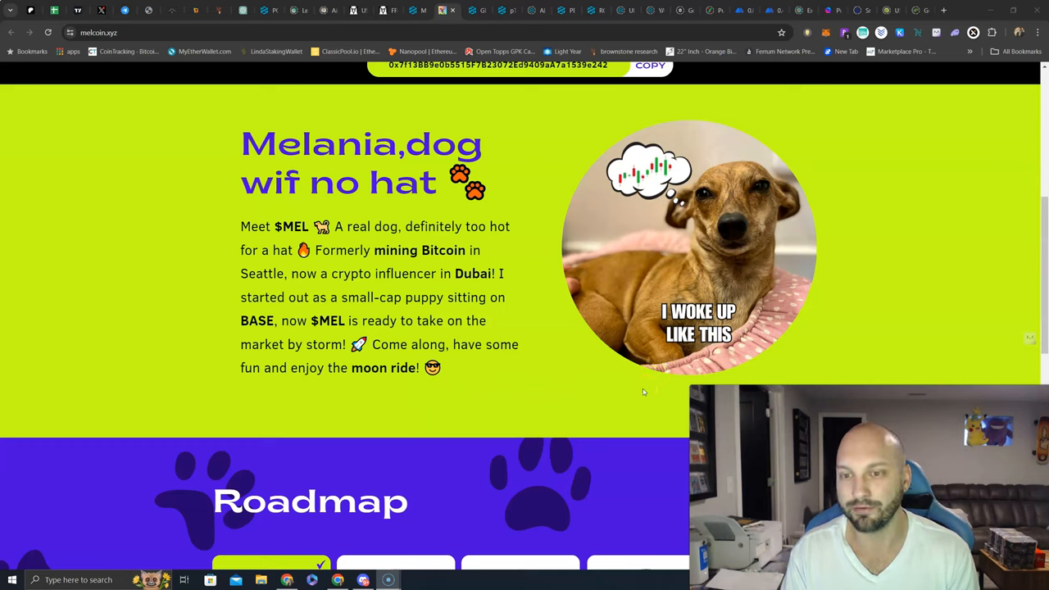
{"action": "mouse_move", "coordinate": [610, 403]}
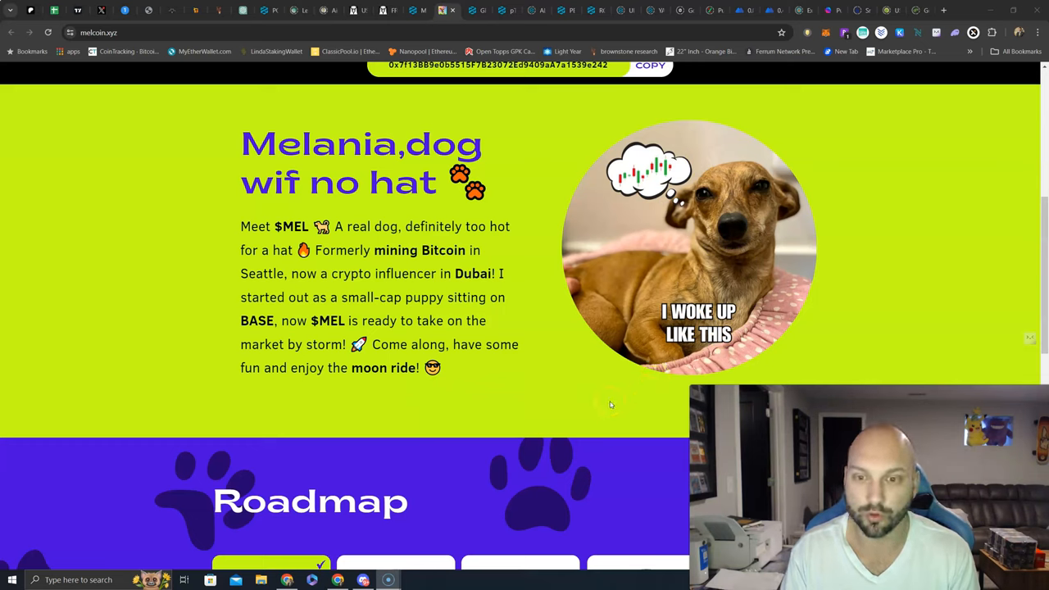
Step: Scroll to the Roadmap section and highlight a bullet in the Phase 1 card
{"action": "scroll", "scroll_direction": "down", "scroll_amount": 3}
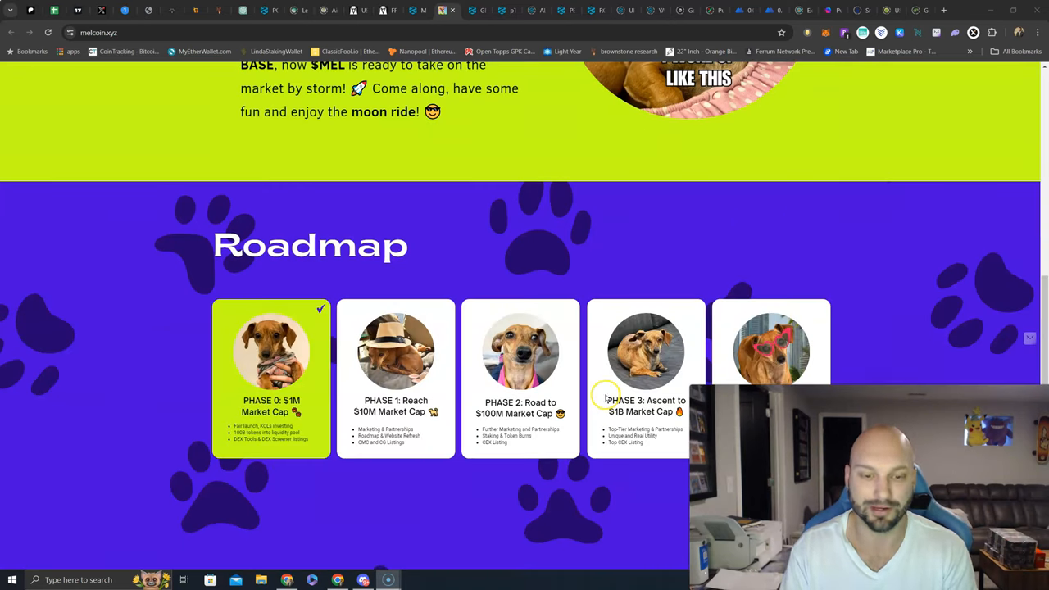
{"action": "scroll", "scroll_direction": "down", "scroll_amount": 3}
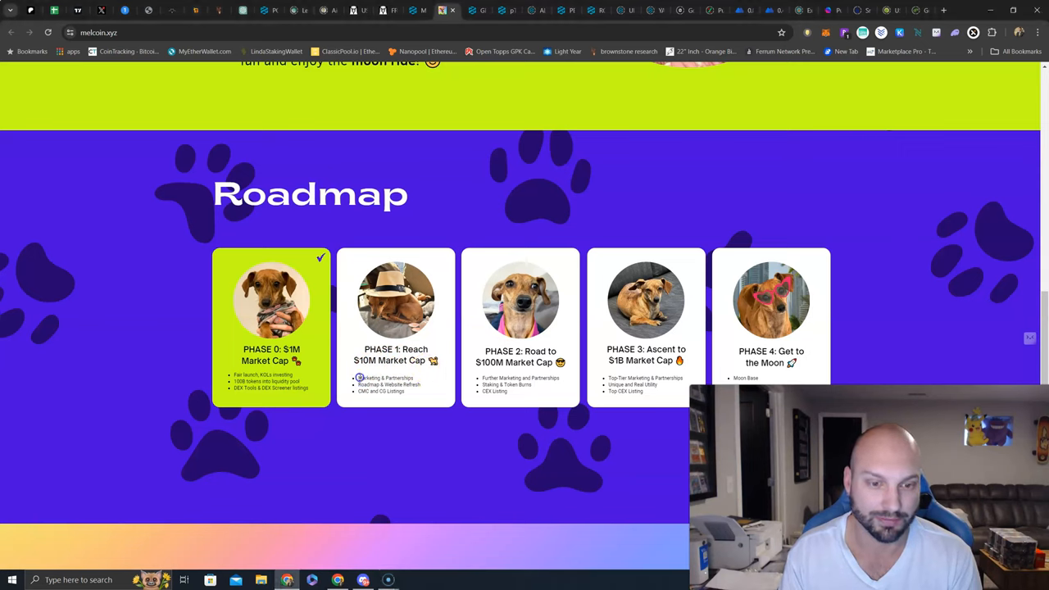
{"action": "double_click", "coordinate": [384, 377]}
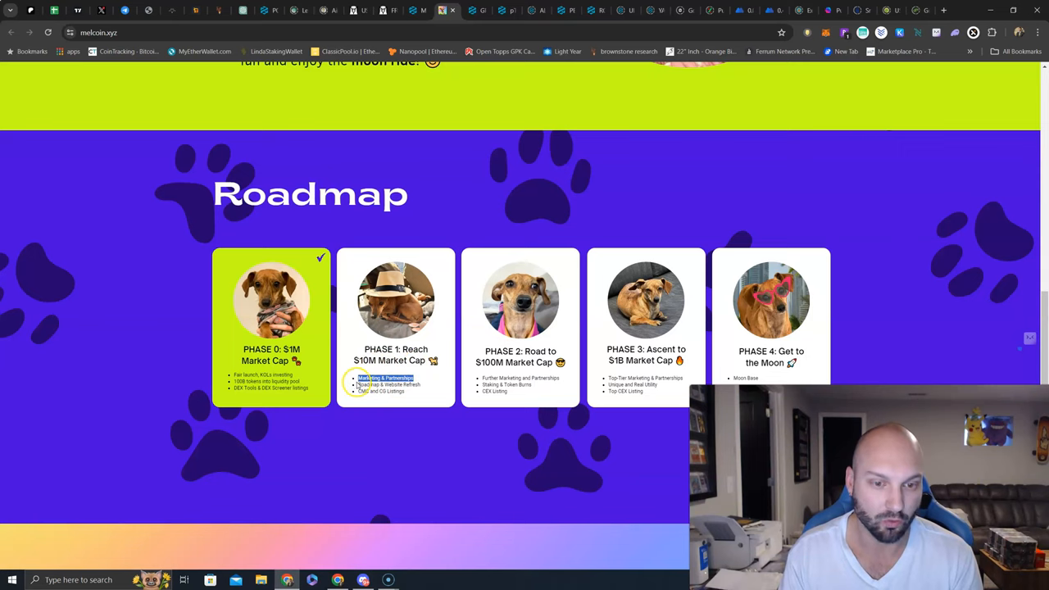
{"action": "left_click", "coordinate": [390, 385]}
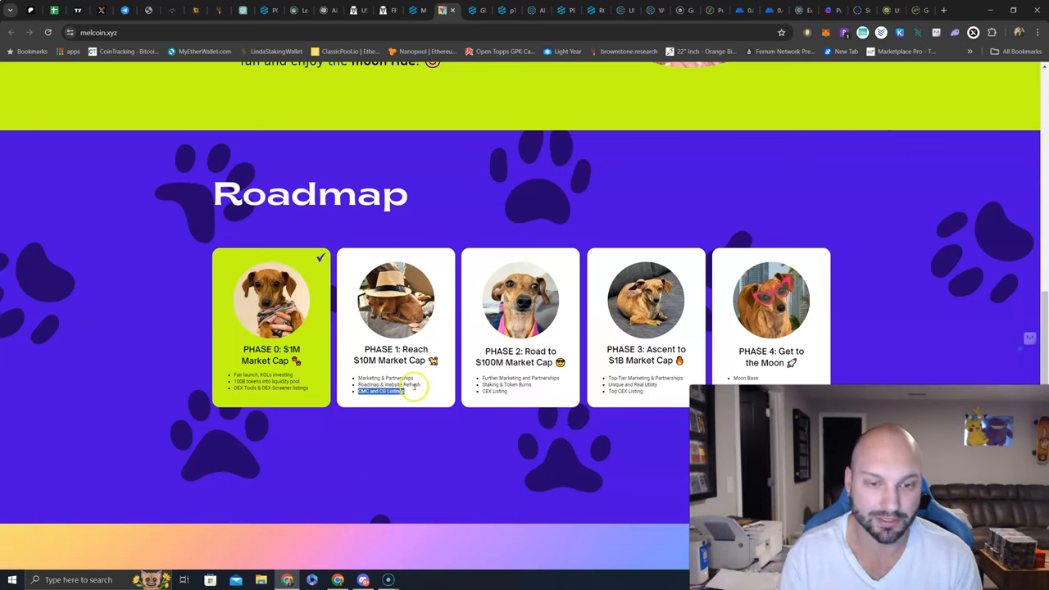
{"action": "mouse_move", "coordinate": [413, 399]}
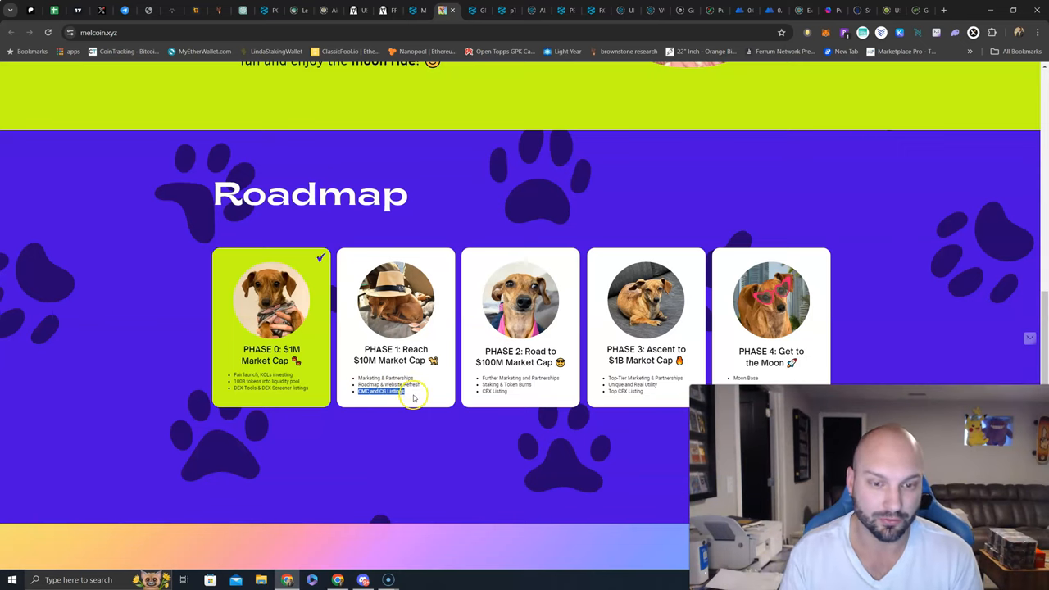
{"action": "mouse_move", "coordinate": [485, 380]}
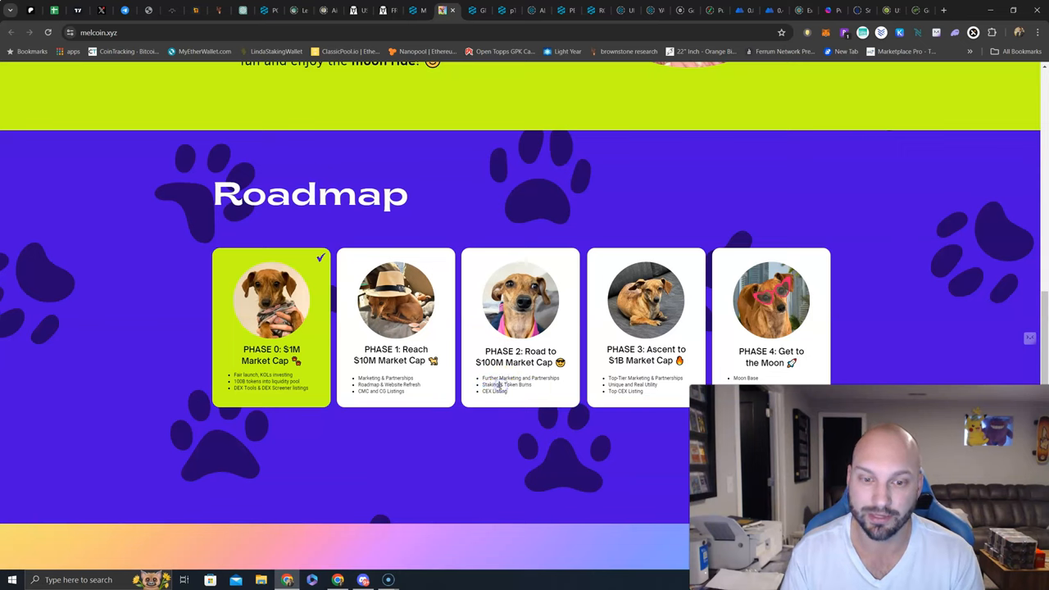
Step: Highlight bullet points in the Phase 2 and Phase 3 Roadmap cards while reading them
{"action": "double_click", "coordinate": [512, 384]}
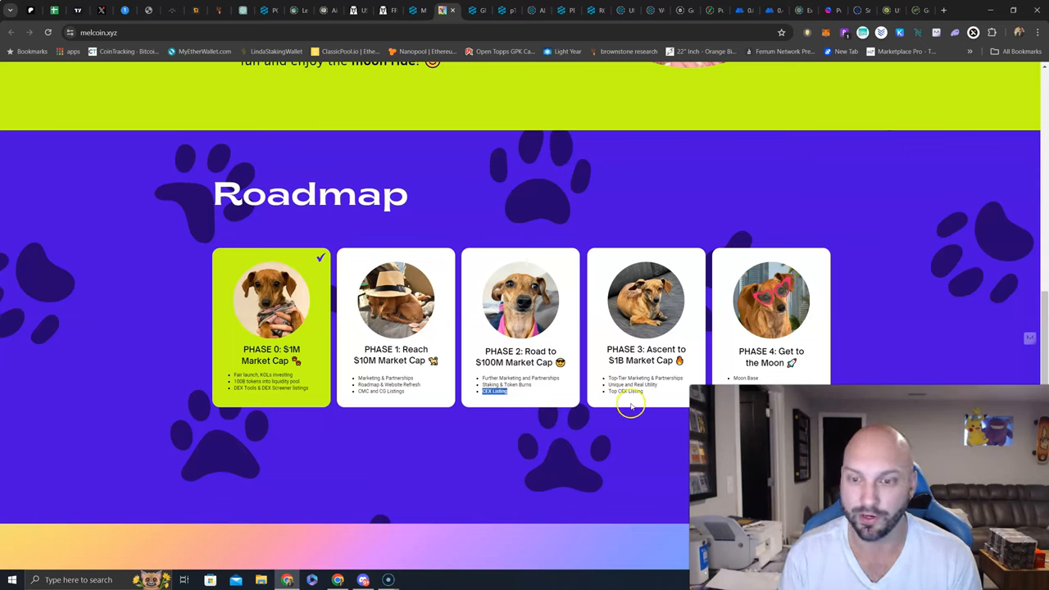
{"action": "mouse_move", "coordinate": [639, 402]}
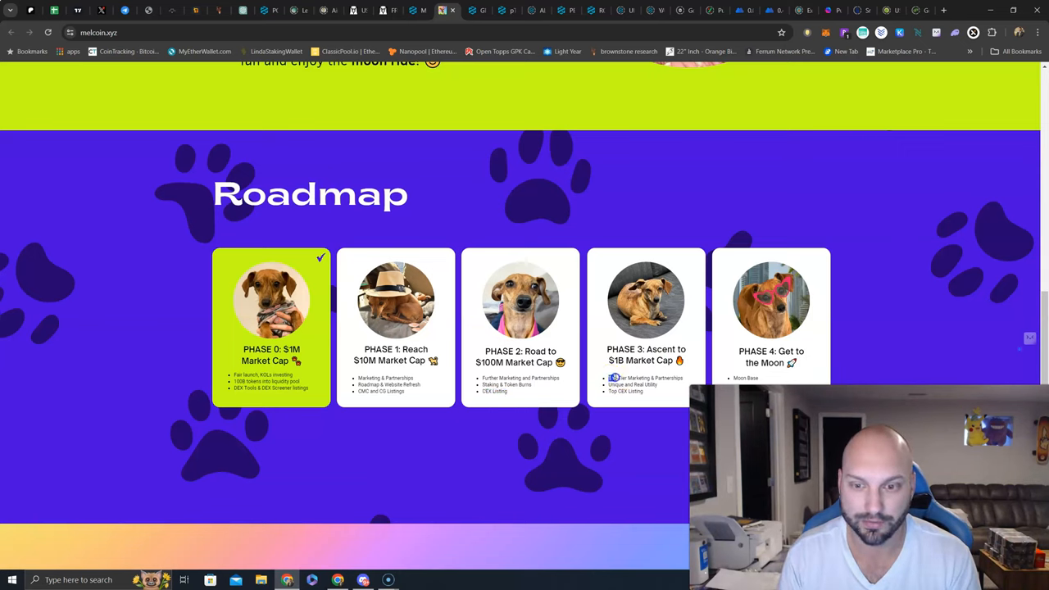
{"action": "double_click", "coordinate": [643, 377]}
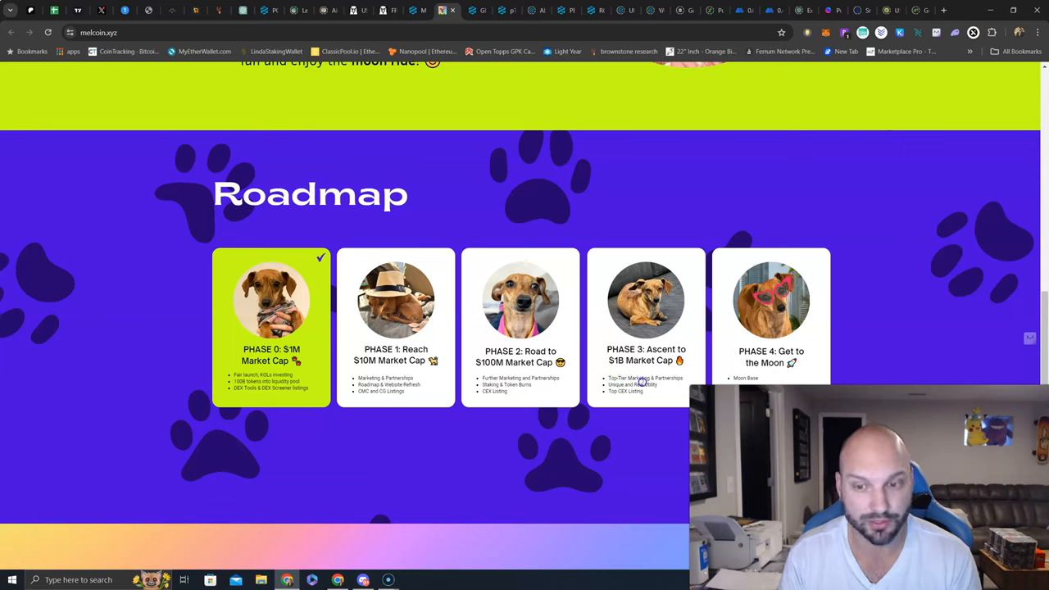
{"action": "double_click", "coordinate": [626, 390]}
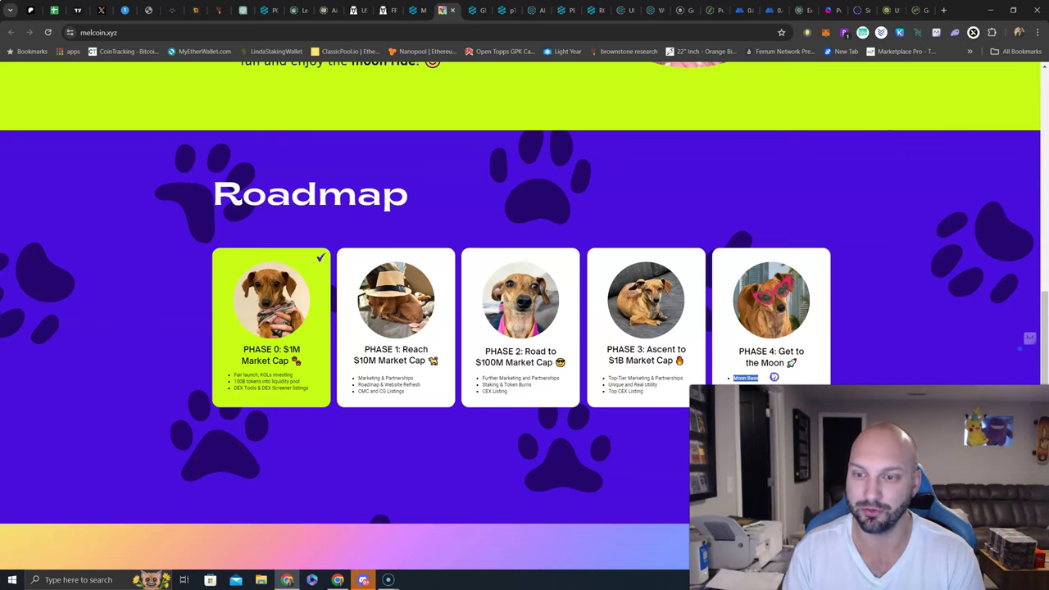
Step: Scroll past the Roadmap cards to the ENJOY $MEL links, highlight a Phase 1 bullet, then scroll back up
{"action": "scroll", "scroll_direction": "down", "scroll_amount": 3}
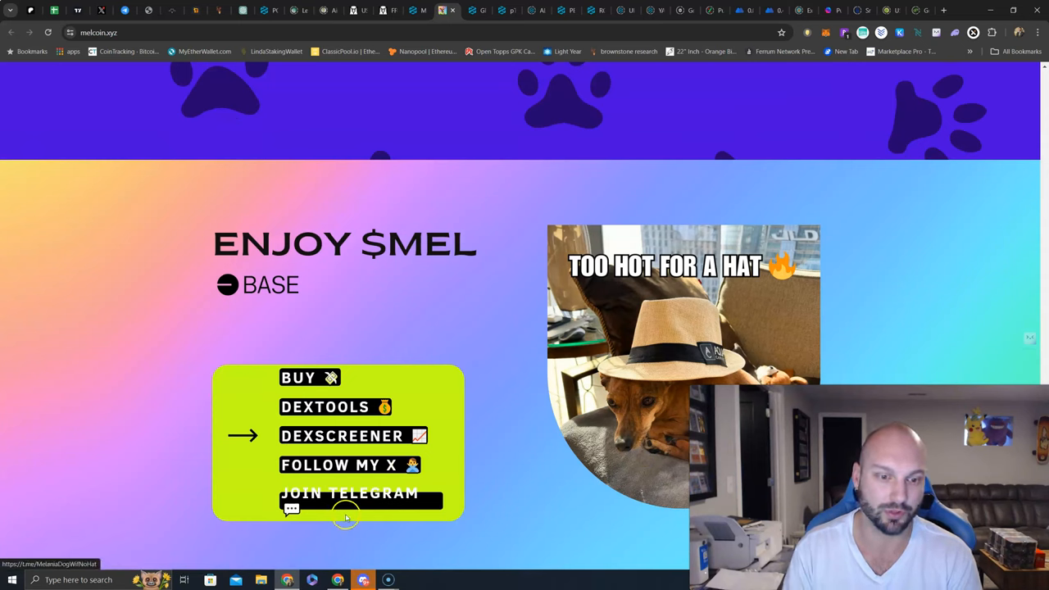
{"action": "mouse_move", "coordinate": [575, 482]}
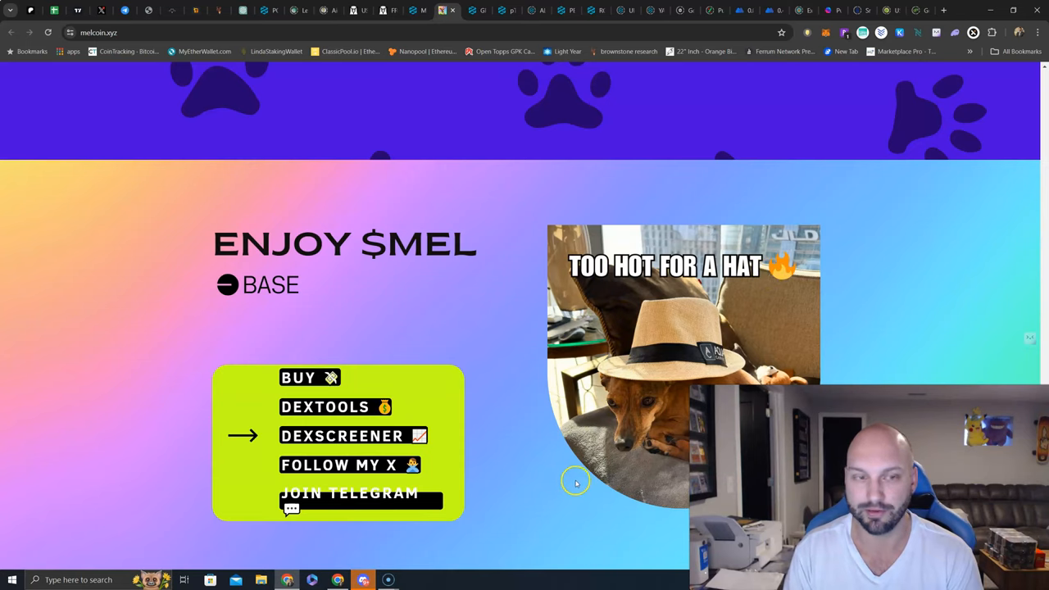
{"action": "scroll", "scroll_direction": "down", "scroll_amount": 3}
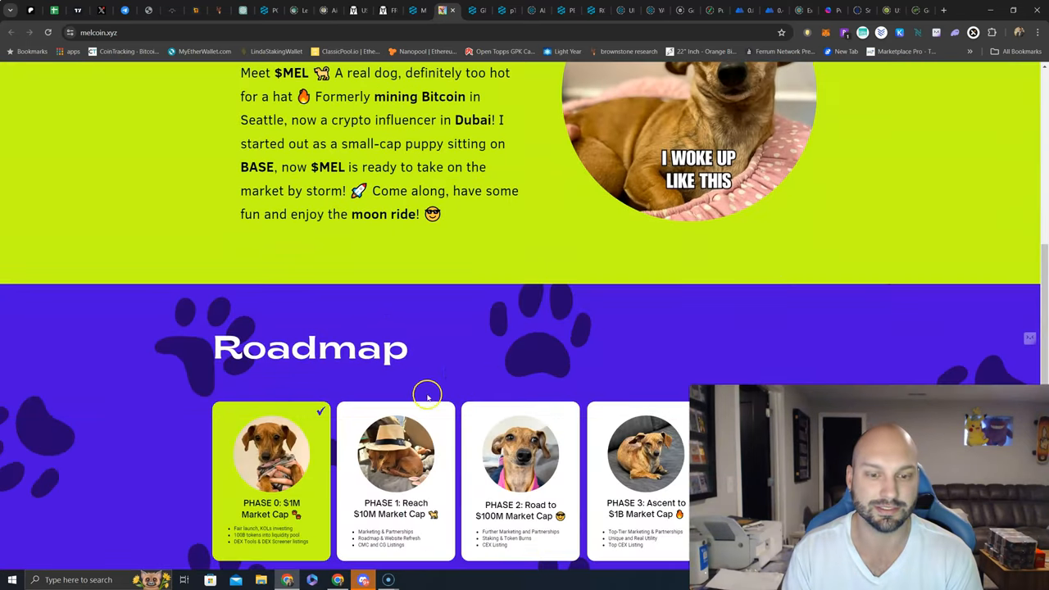
{"action": "scroll", "scroll_direction": "down", "scroll_amount": 3}
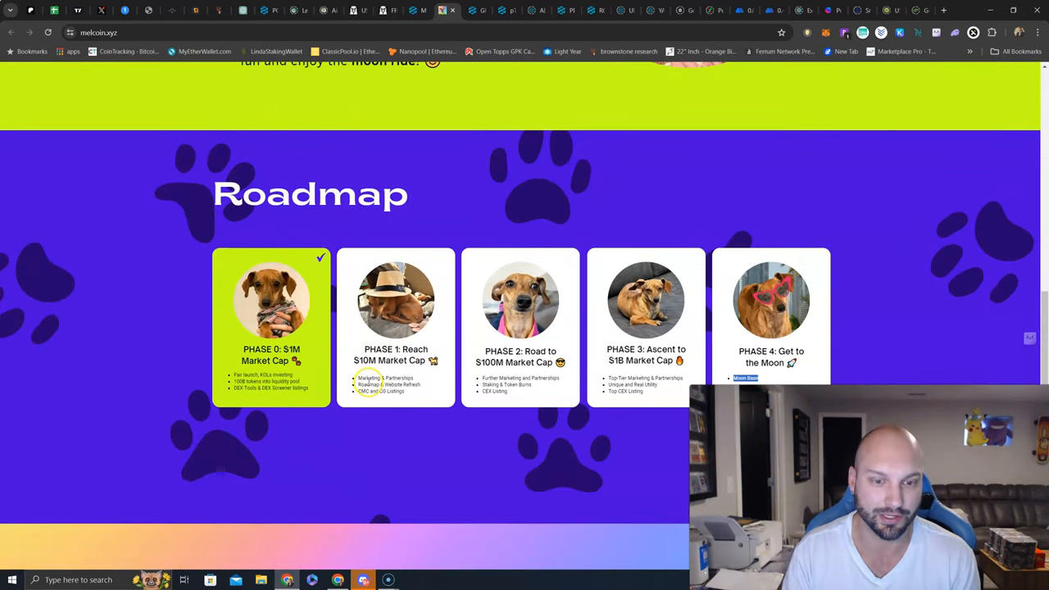
{"action": "double_click", "coordinate": [386, 383]}
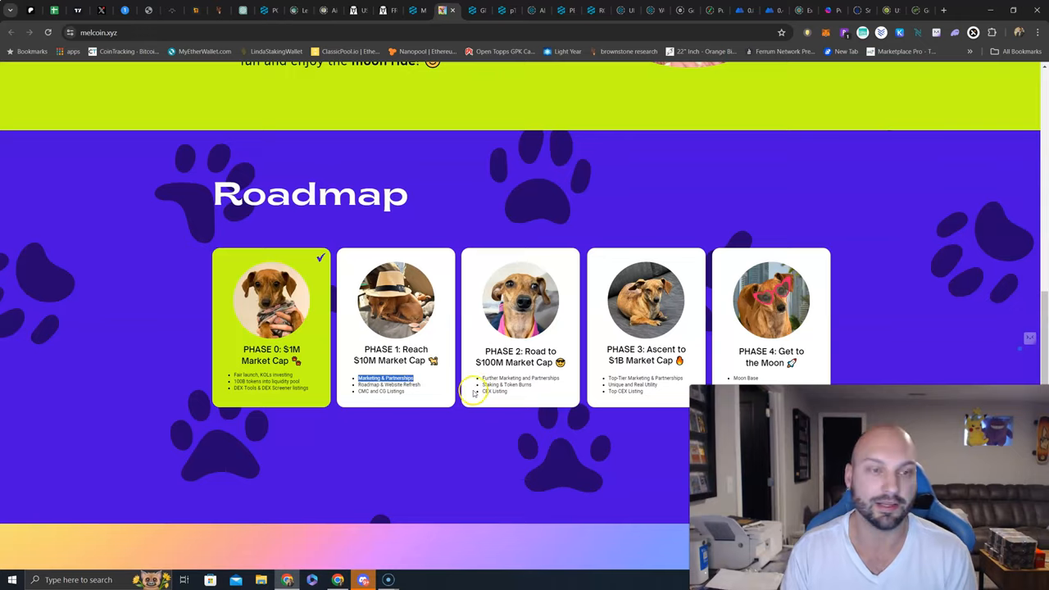
{"action": "scroll", "scroll_direction": "up", "scroll_amount": 3}
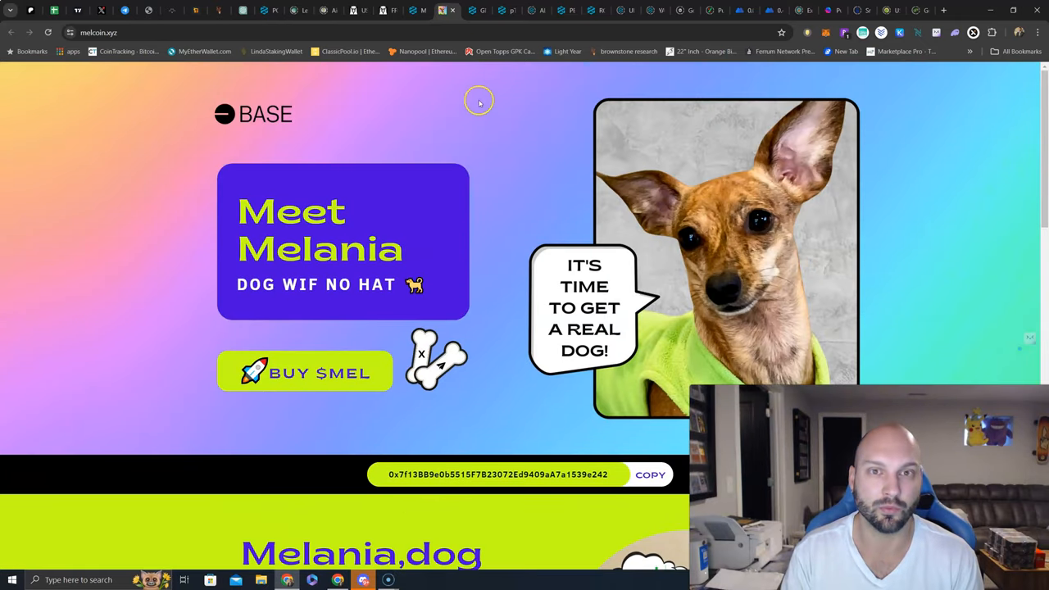
{"action": "mouse_move", "coordinate": [102, 10]}
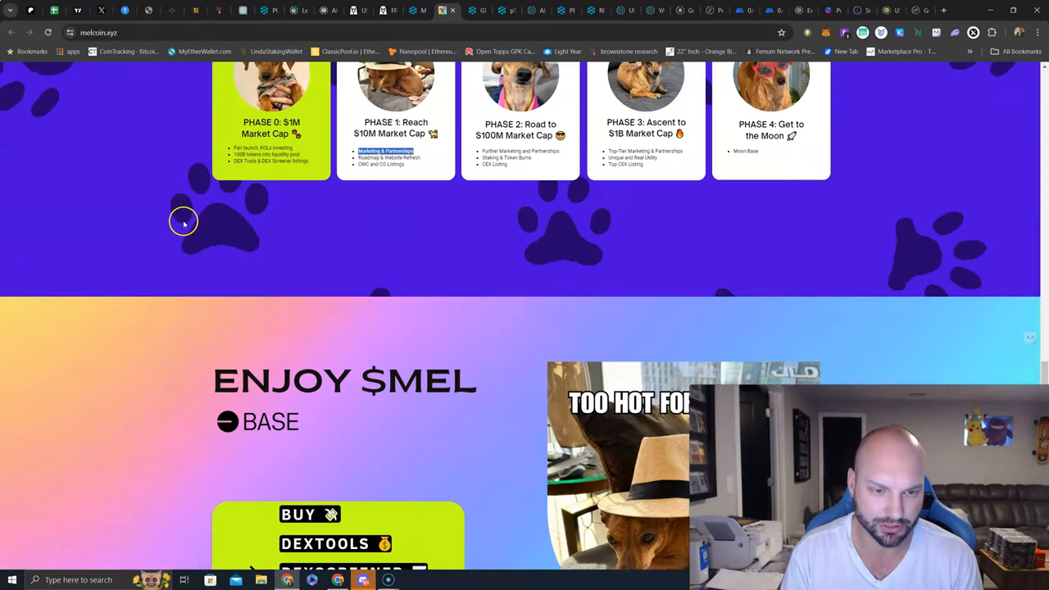
{"action": "left_click", "coordinate": [79, 10]}
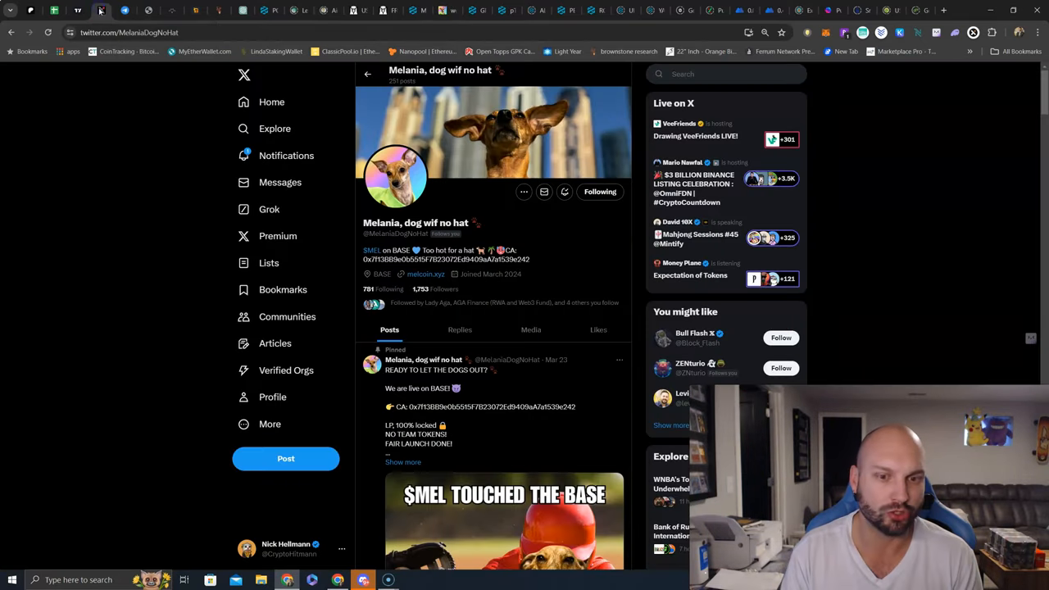
{"action": "mouse_move", "coordinate": [531, 330]}
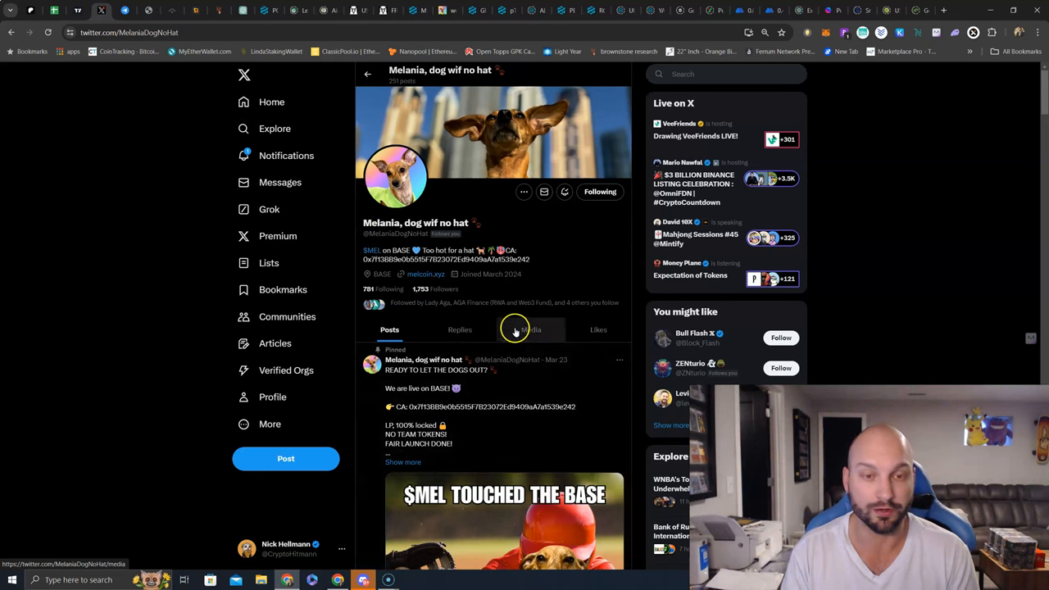
{"action": "mouse_move", "coordinate": [565, 313]}
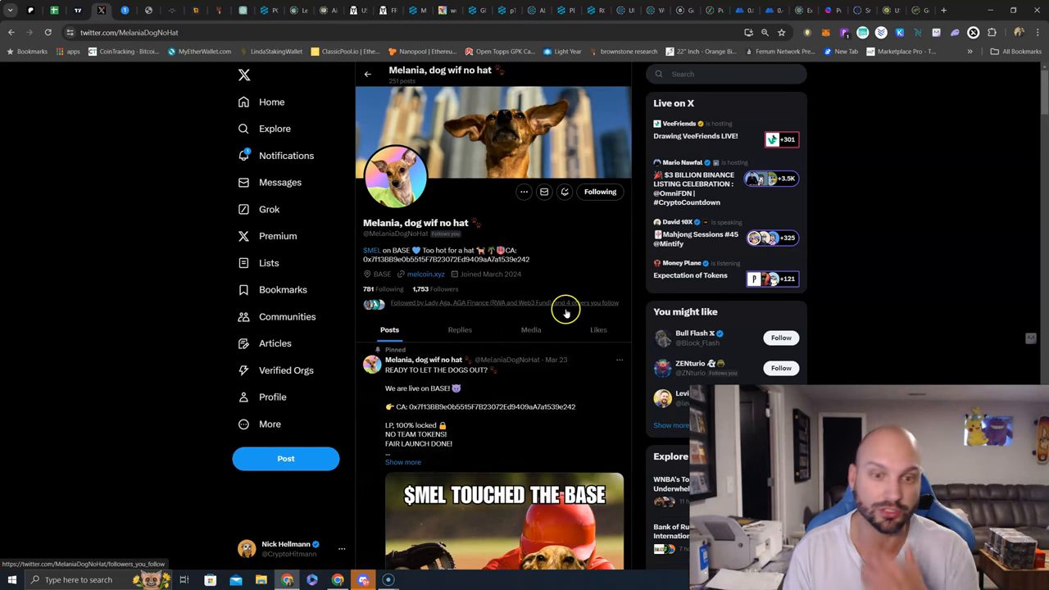
{"action": "scroll", "scroll_direction": "down", "scroll_amount": 3}
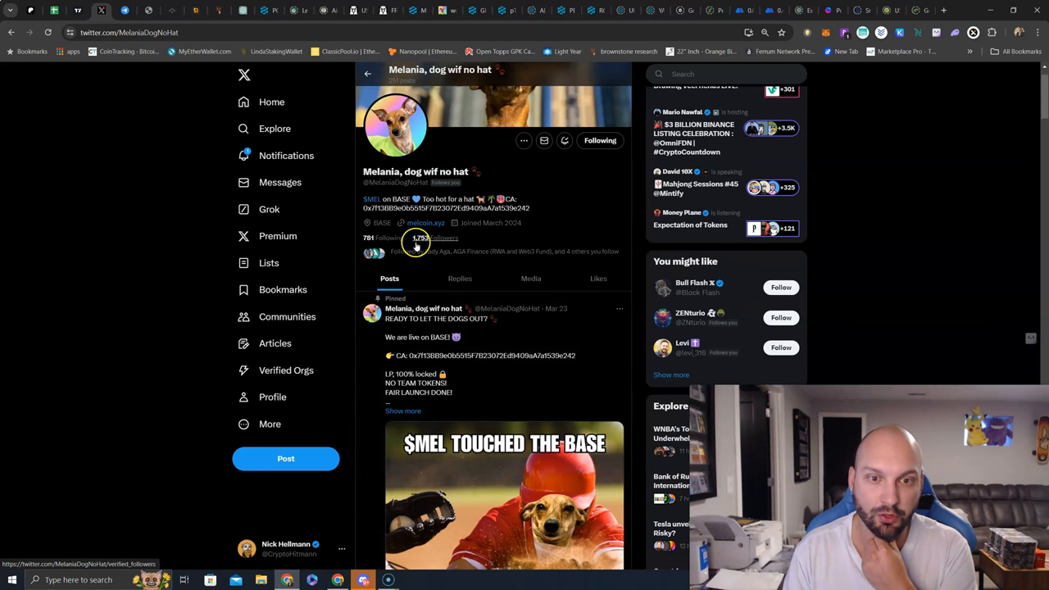
{"action": "mouse_move", "coordinate": [484, 320]}
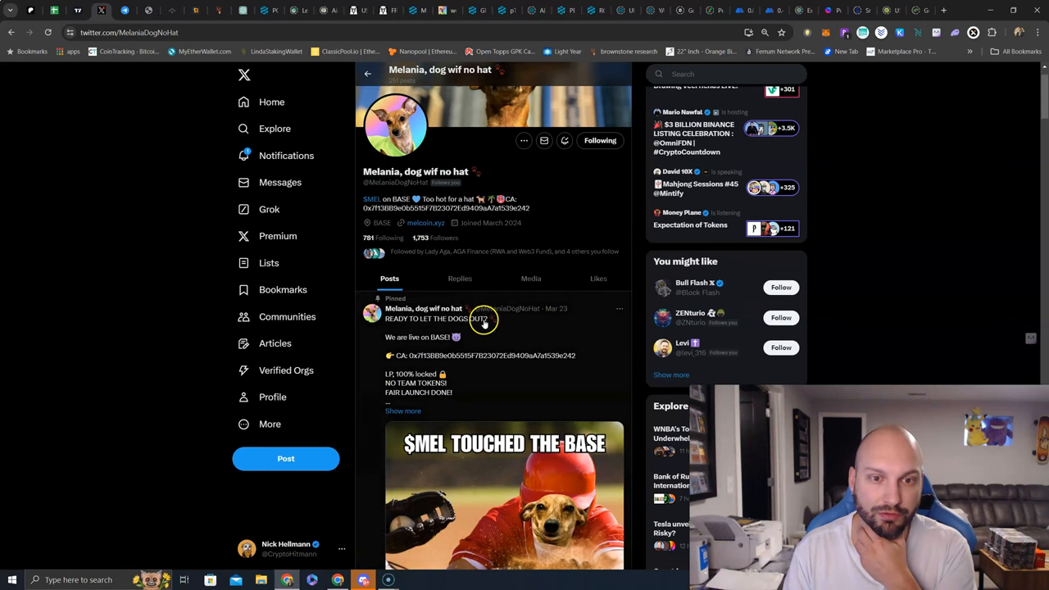
{"action": "scroll", "scroll_direction": "down", "scroll_amount": 3}
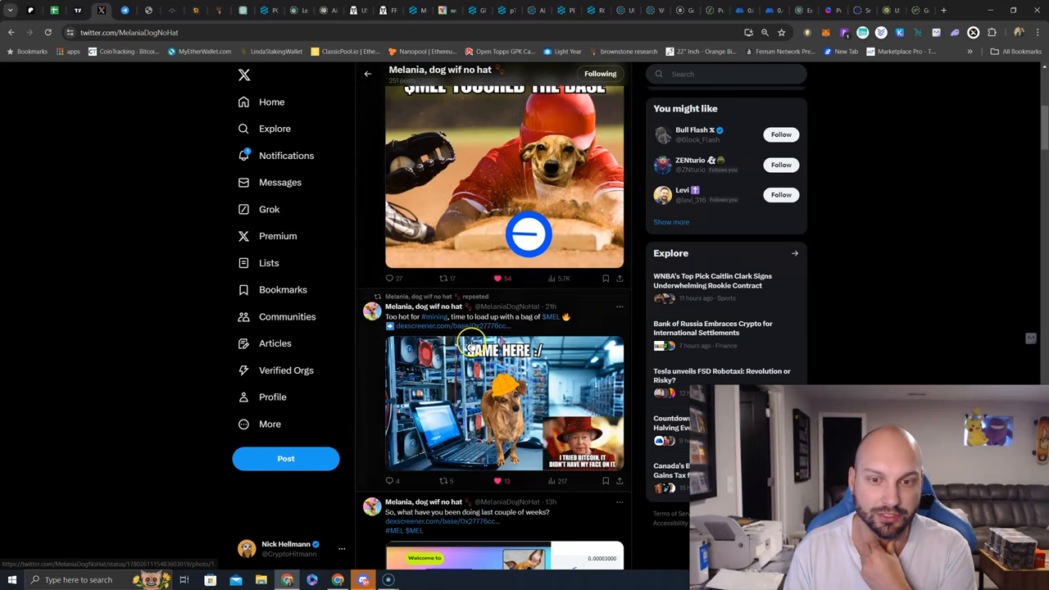
{"action": "scroll", "scroll_direction": "down", "scroll_amount": 3}
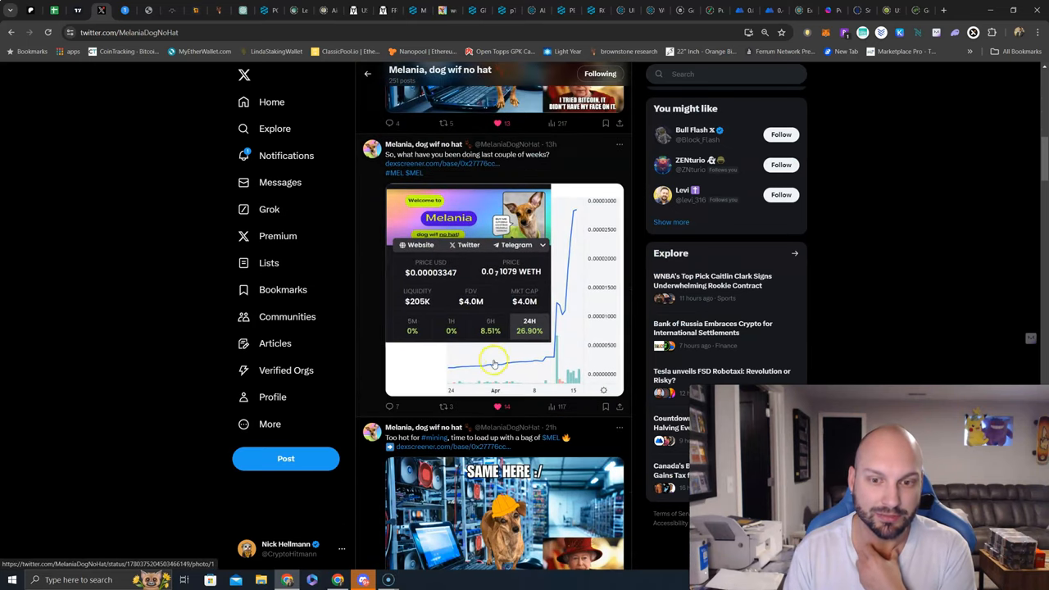
{"action": "scroll", "scroll_direction": "down", "scroll_amount": 3}
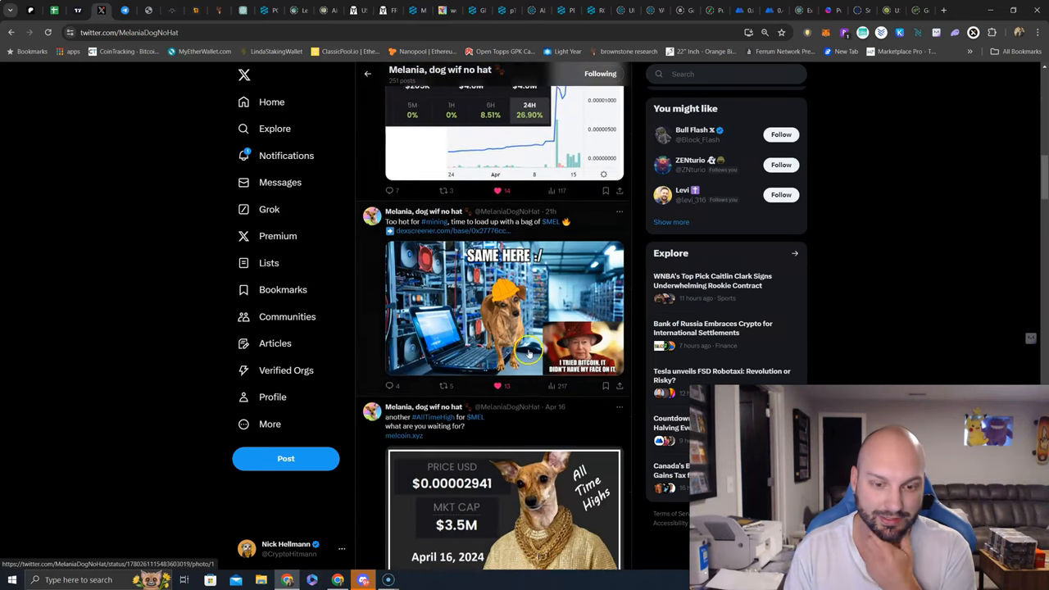
{"action": "scroll", "scroll_direction": "down", "scroll_amount": 3}
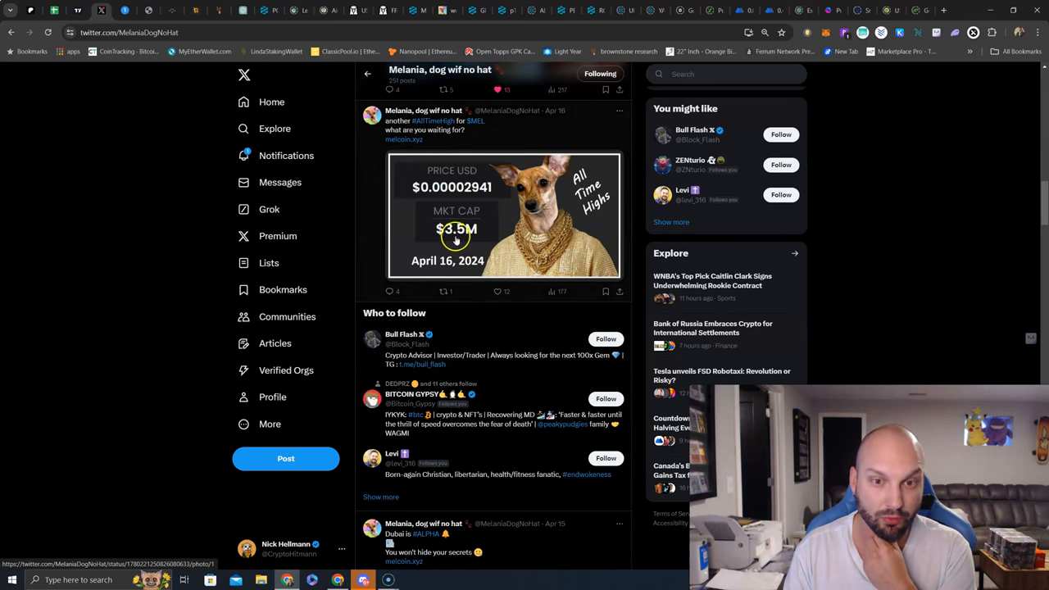
{"action": "scroll", "scroll_direction": "down", "scroll_amount": 3}
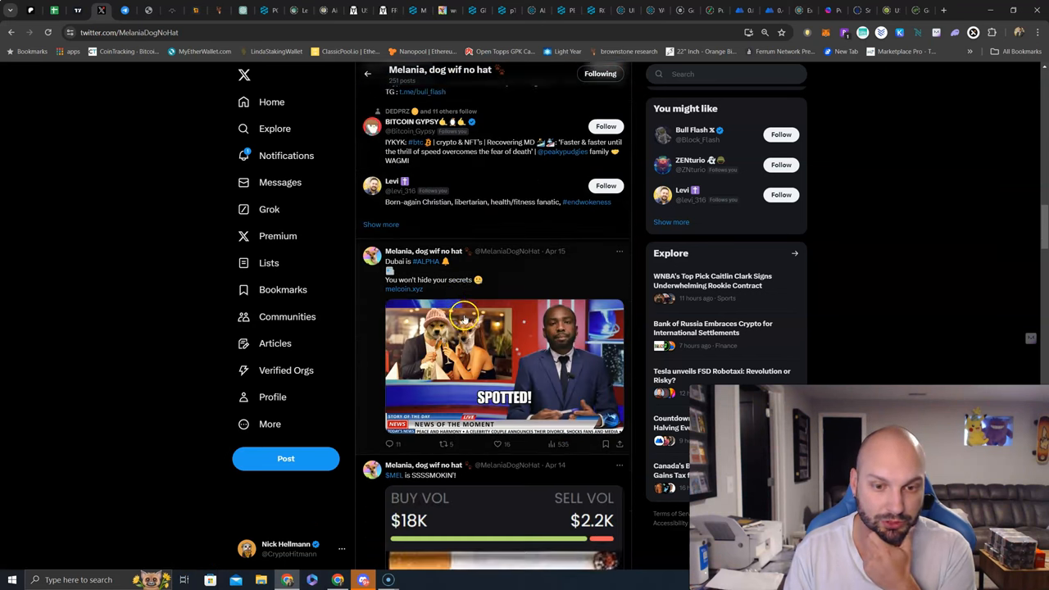
{"action": "scroll", "scroll_direction": "down", "scroll_amount": 3}
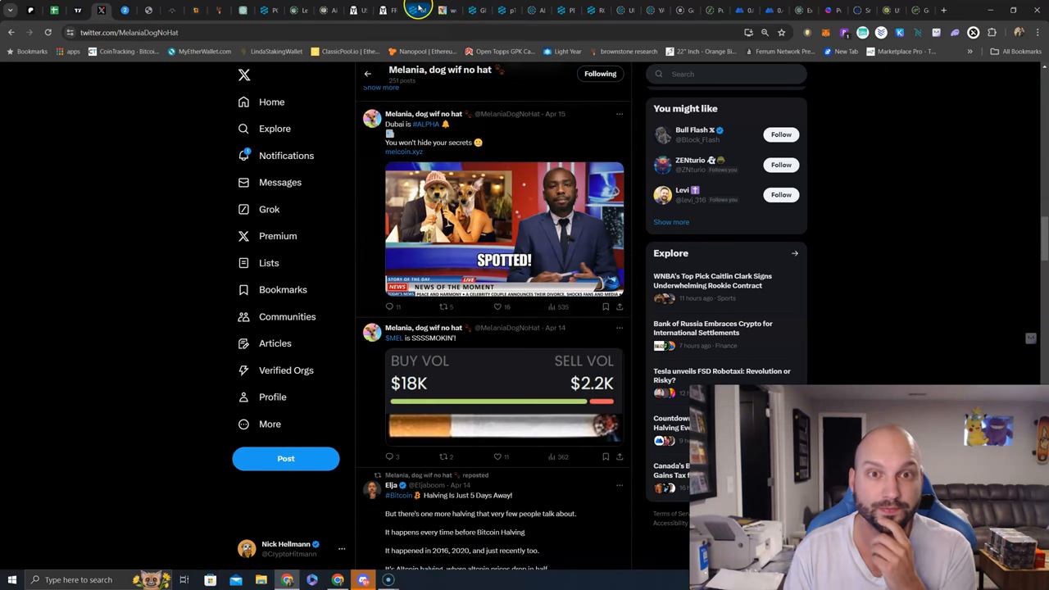
Step: Switch to the DEXTools MEL/WETH pair page and scroll to its pool stats and trade history
{"action": "left_click", "coordinate": [390, 10]}
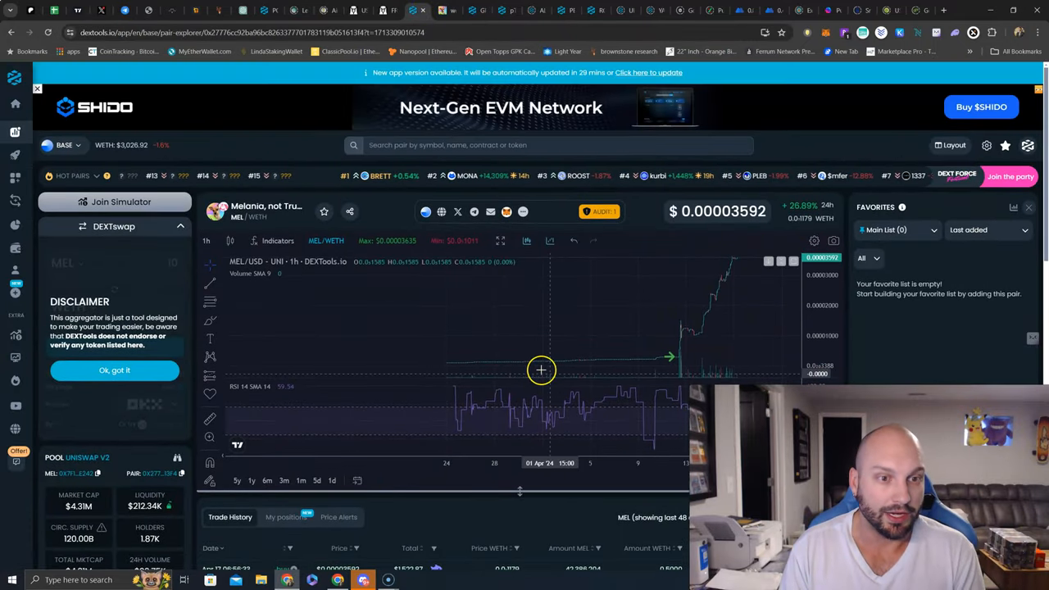
{"action": "scroll", "scroll_direction": "down", "scroll_amount": 3}
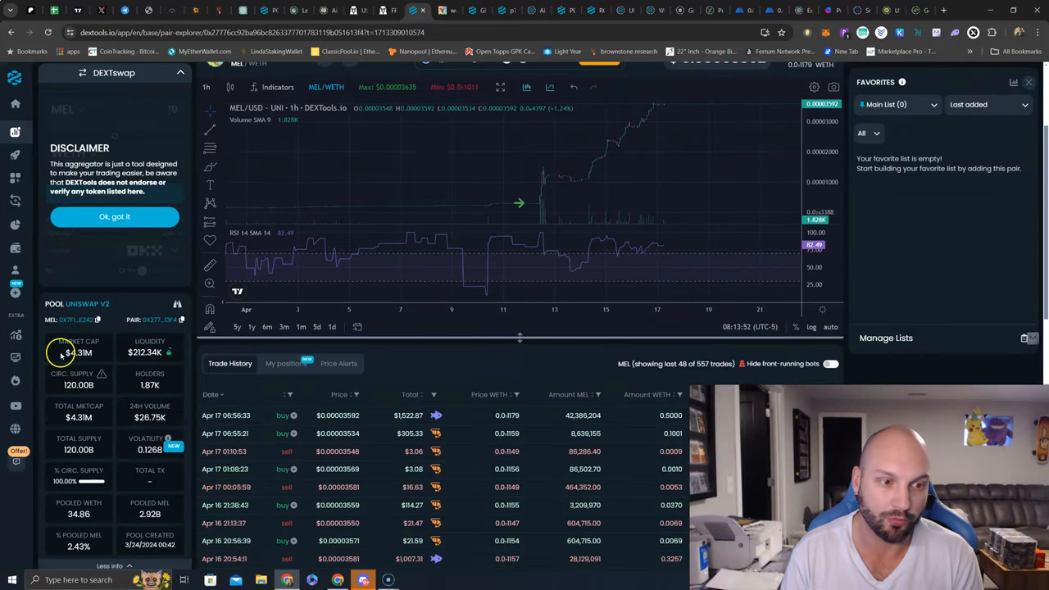
{"action": "mouse_move", "coordinate": [529, 231]}
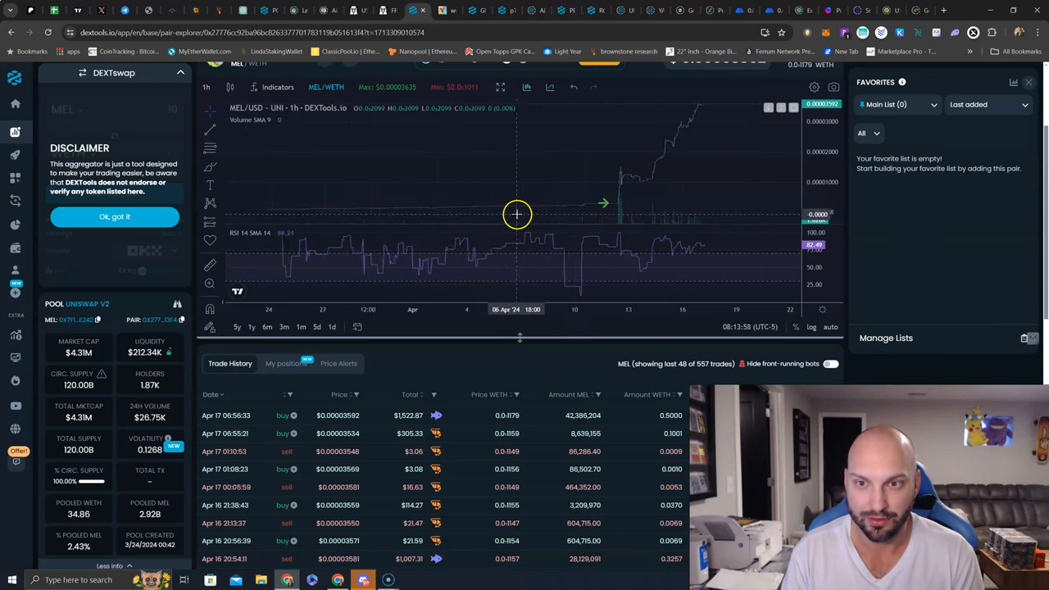
{"action": "mouse_move", "coordinate": [580, 202]}
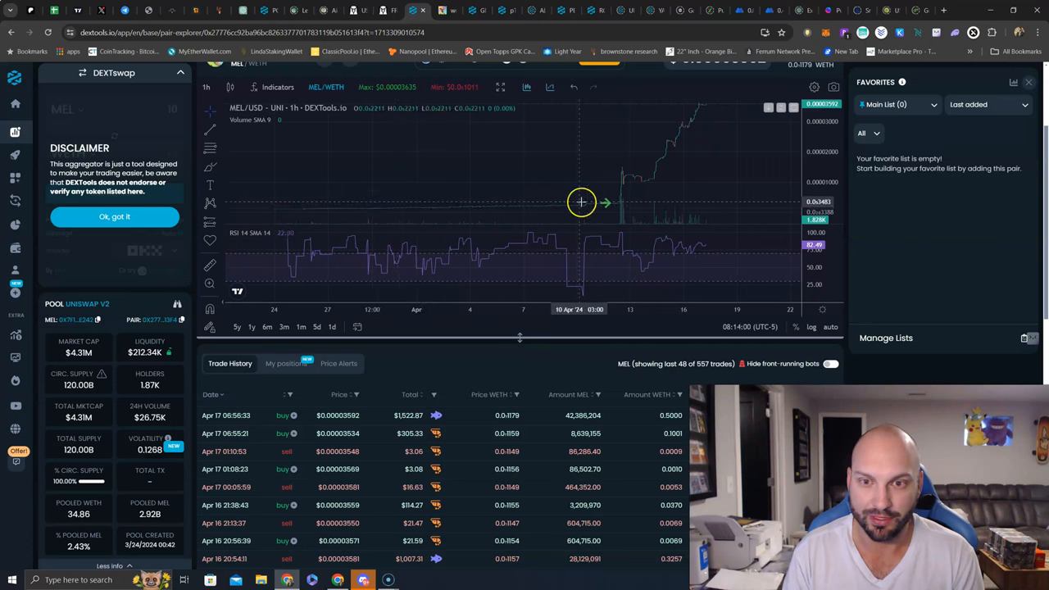
{"action": "mouse_move", "coordinate": [713, 106]}
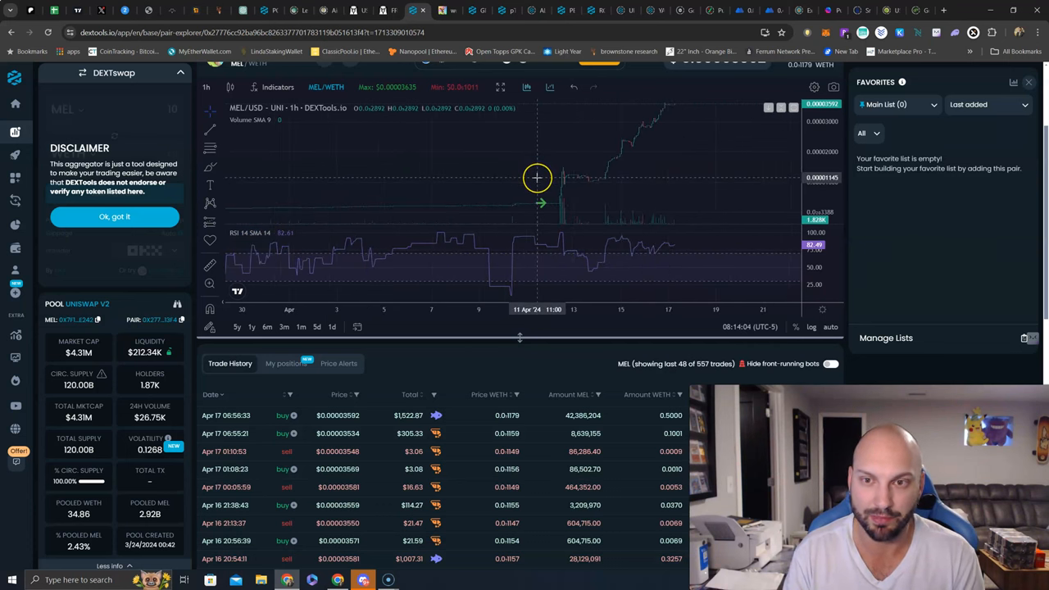
{"action": "mouse_move", "coordinate": [551, 165]}
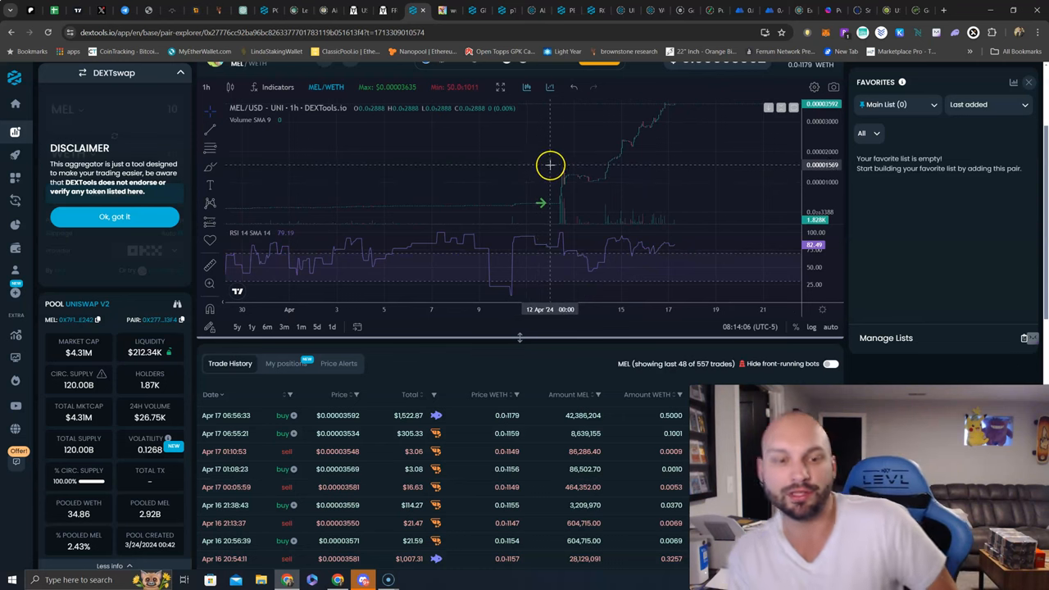
{"action": "mouse_move", "coordinate": [549, 164]}
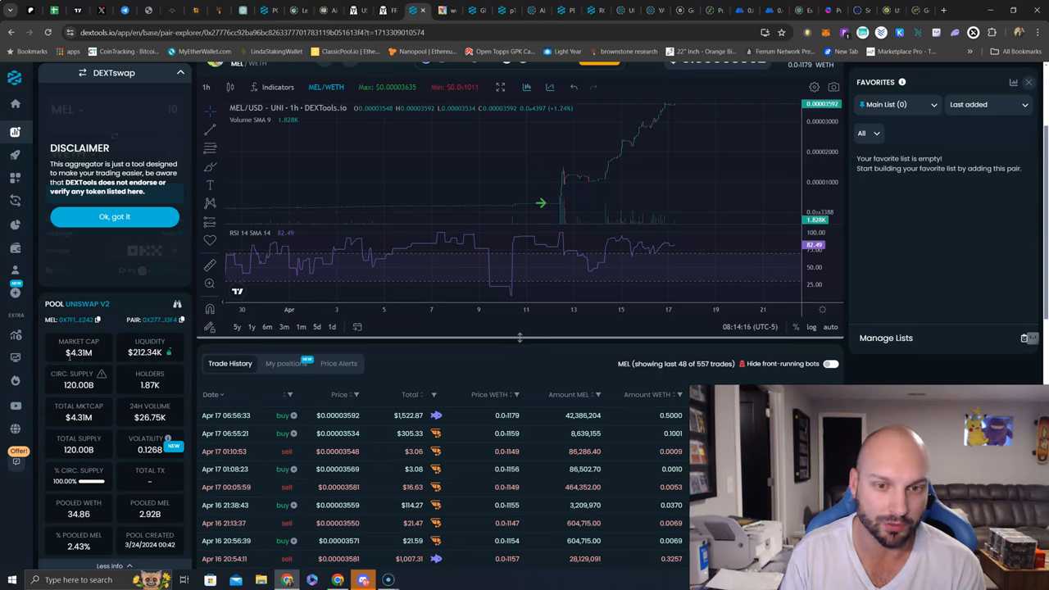
{"action": "mouse_move", "coordinate": [371, 399]}
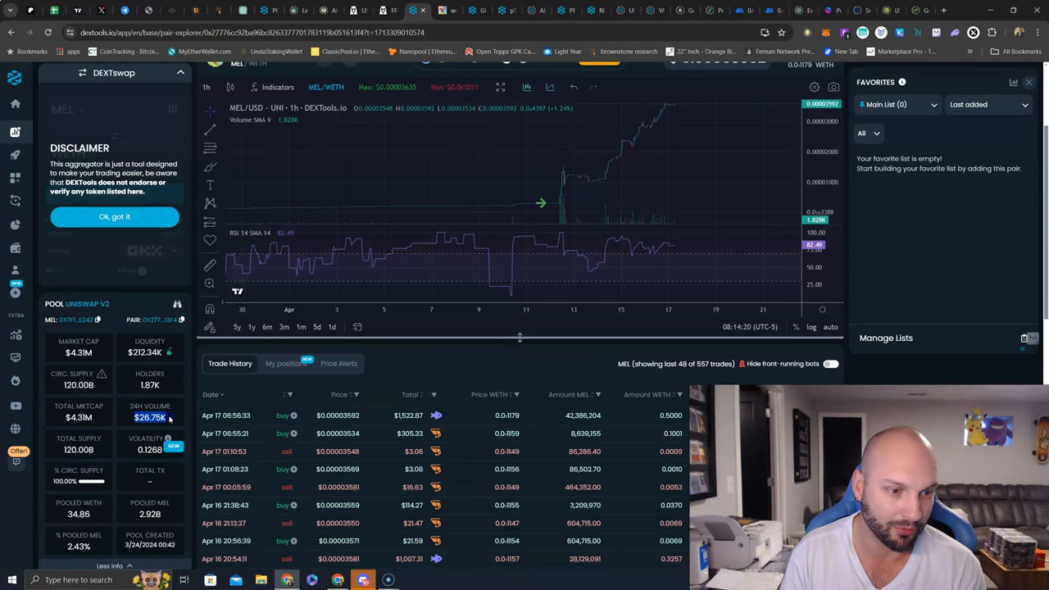
Step: Scroll to the pool info panel showing the $212.34K liquidity and its lock tooltip
{"action": "scroll", "scroll_direction": "down", "scroll_amount": 3}
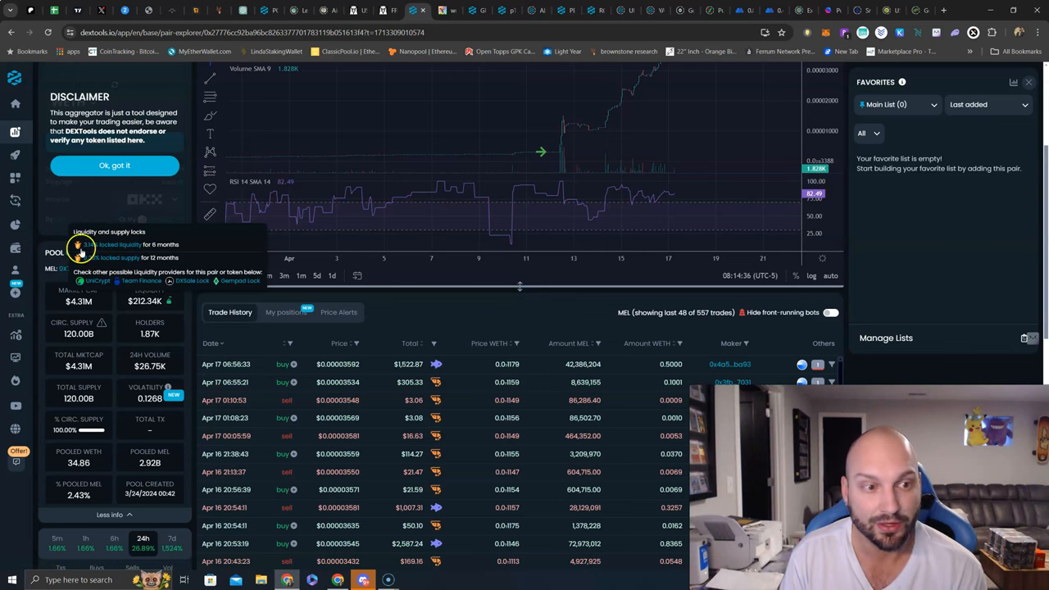
{"action": "mouse_move", "coordinate": [167, 297]}
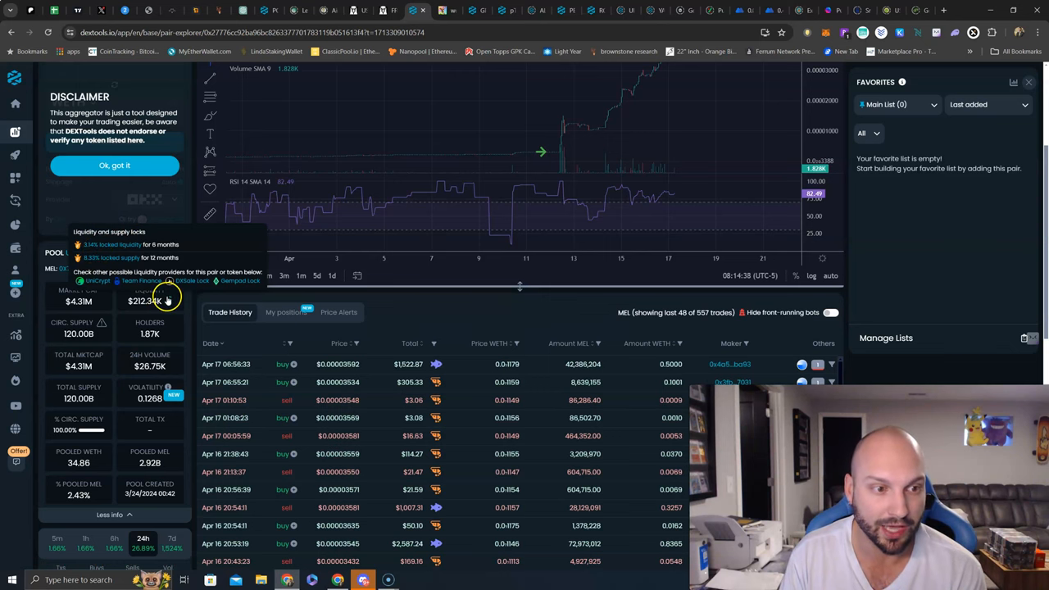
{"action": "mouse_move", "coordinate": [137, 260]}
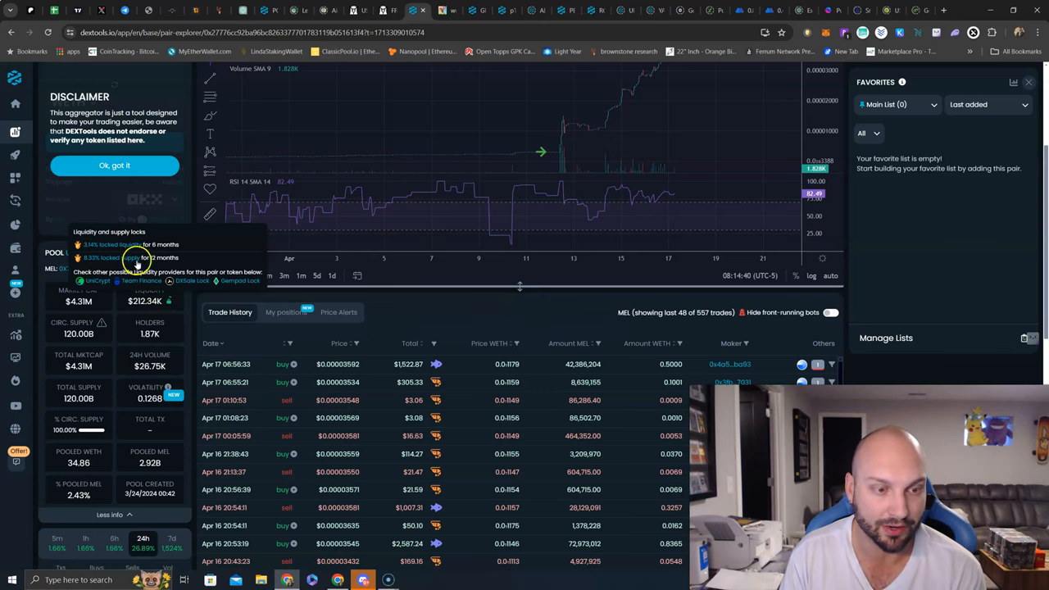
{"action": "mouse_move", "coordinate": [177, 303]}
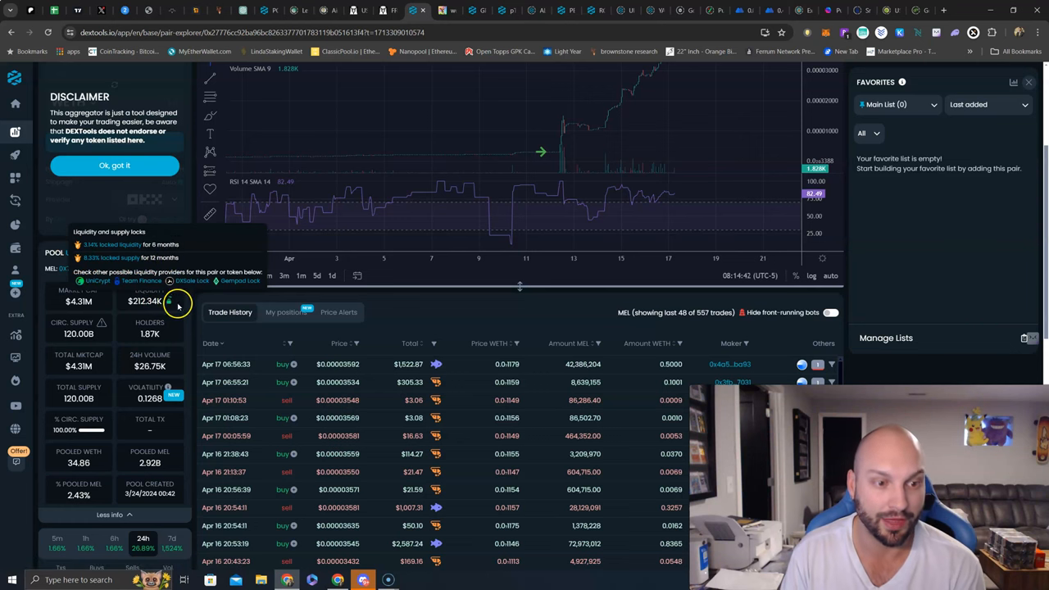
{"action": "mouse_move", "coordinate": [179, 305]}
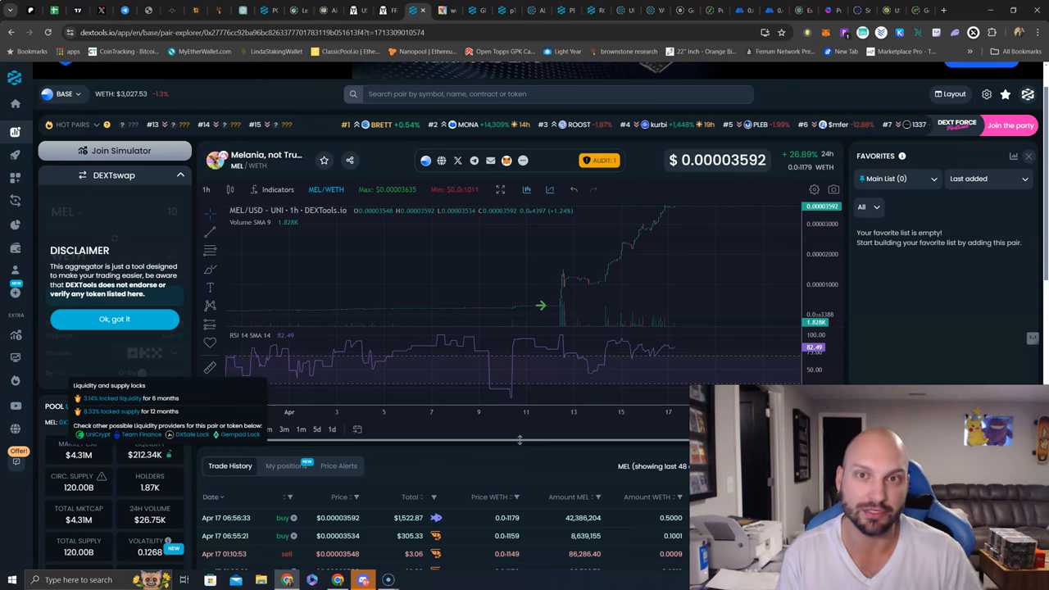
{"action": "scroll", "scroll_direction": "down", "scroll_amount": 3}
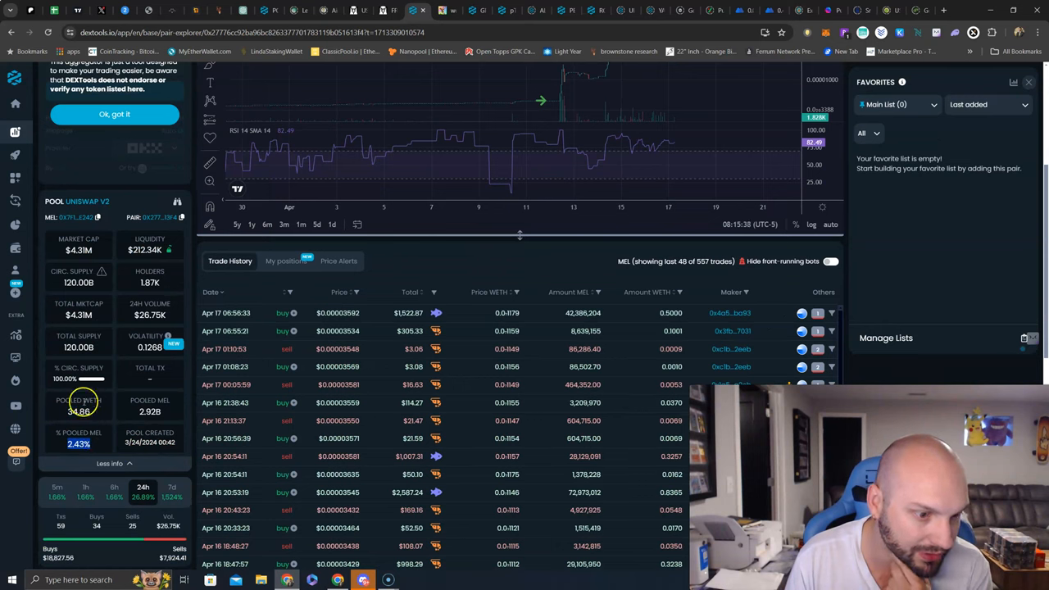
{"action": "mouse_move", "coordinate": [196, 297]}
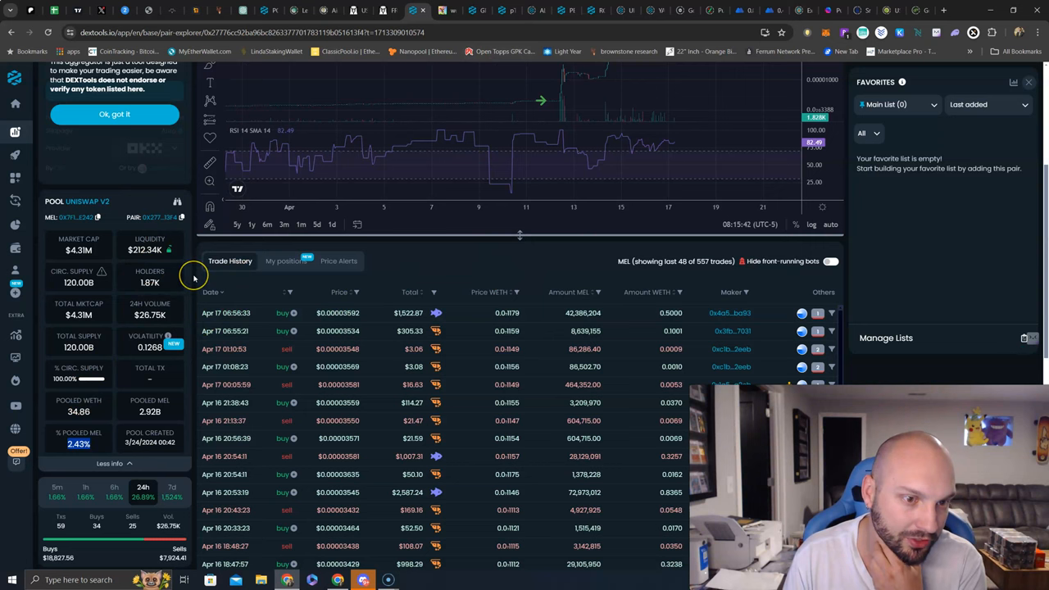
{"action": "mouse_move", "coordinate": [59, 282]}
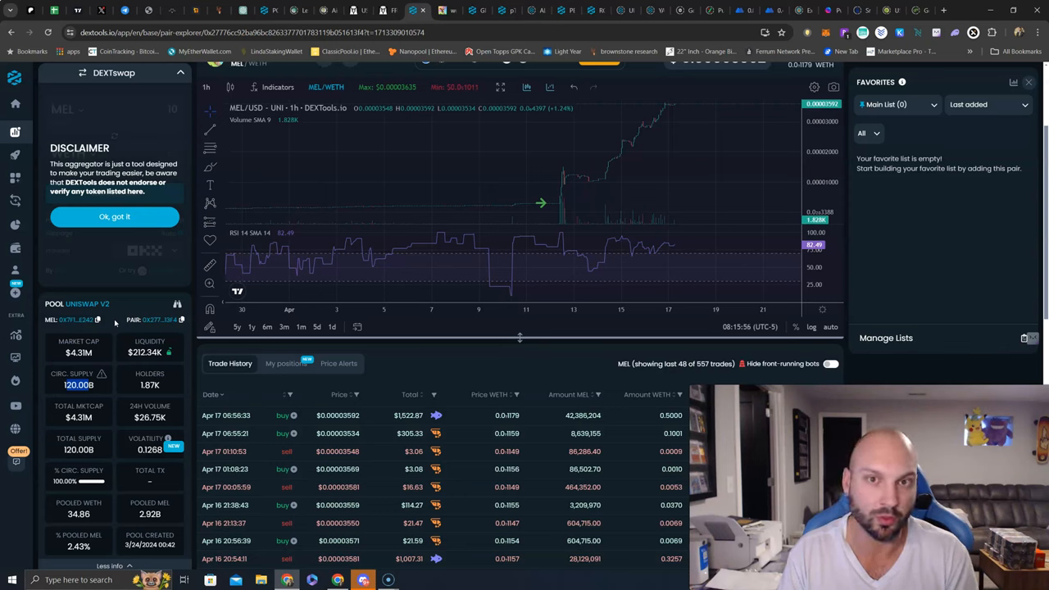
{"action": "scroll", "scroll_direction": "up", "scroll_amount": 3}
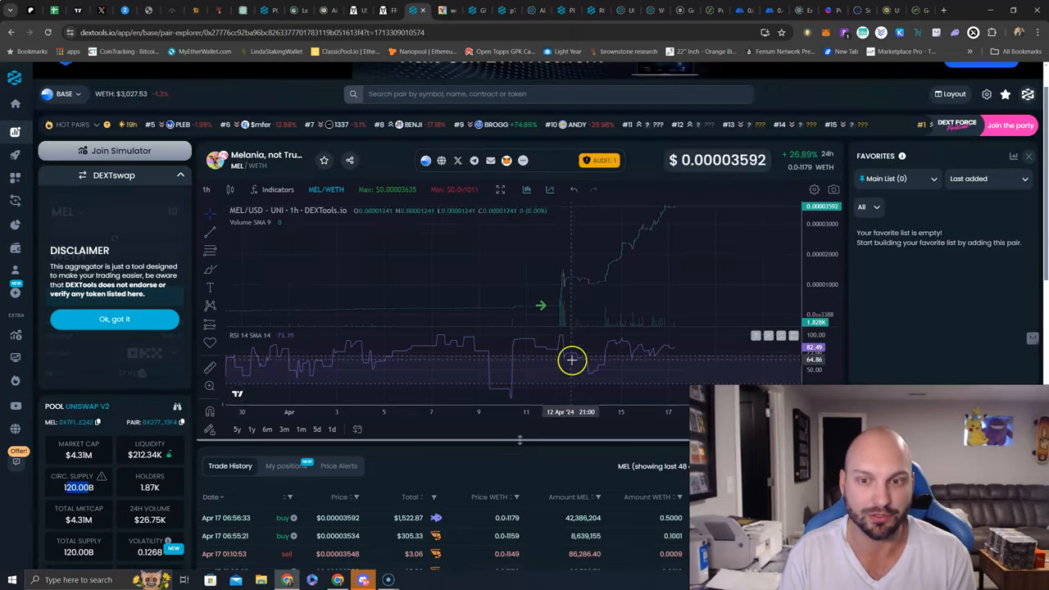
{"action": "mouse_move", "coordinate": [681, 211]}
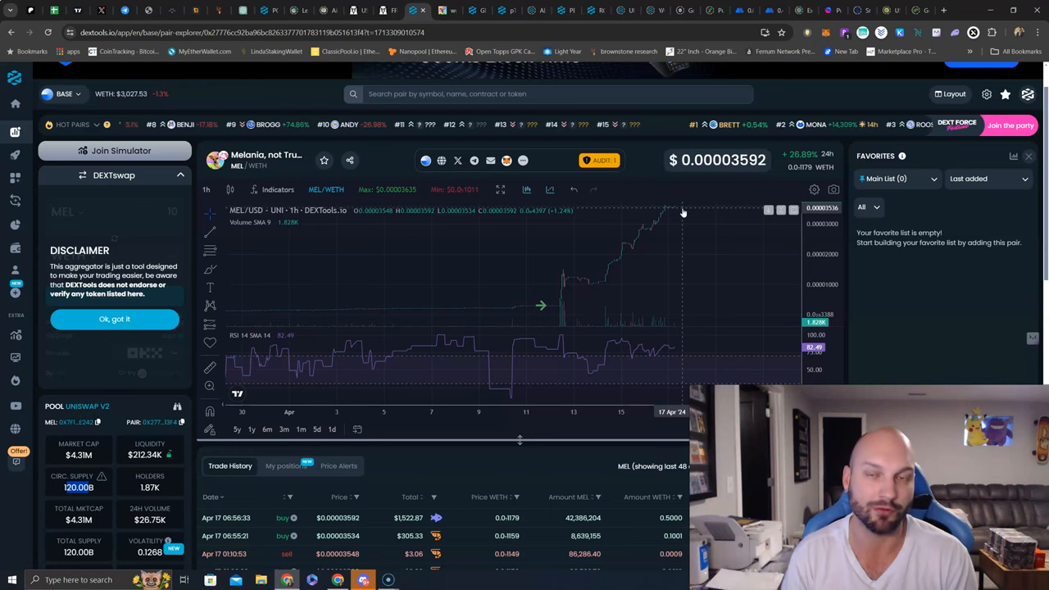
{"action": "mouse_move", "coordinate": [194, 390]}
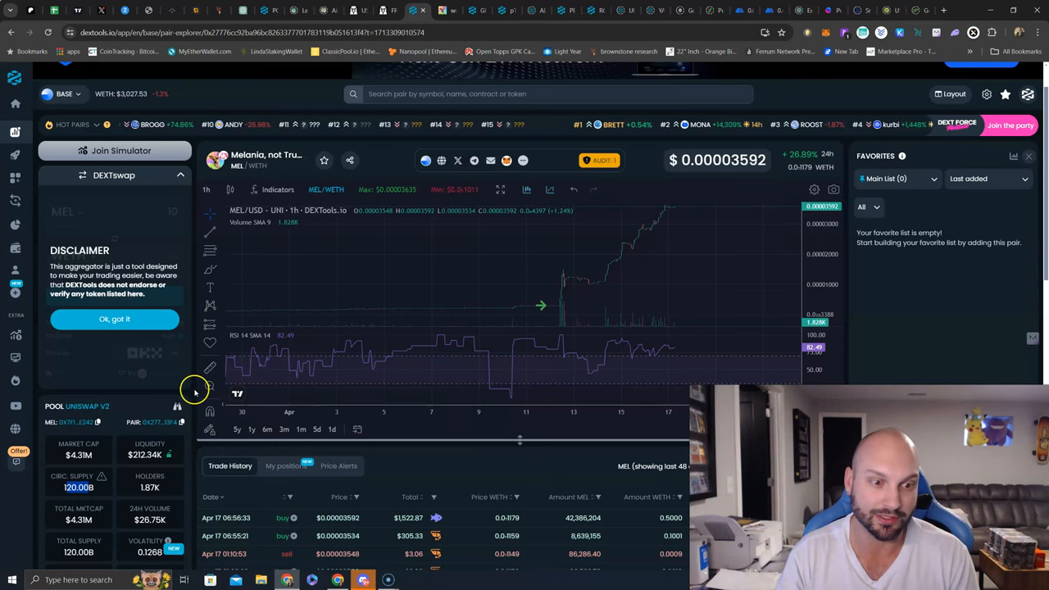
{"action": "mouse_move", "coordinate": [436, 312]}
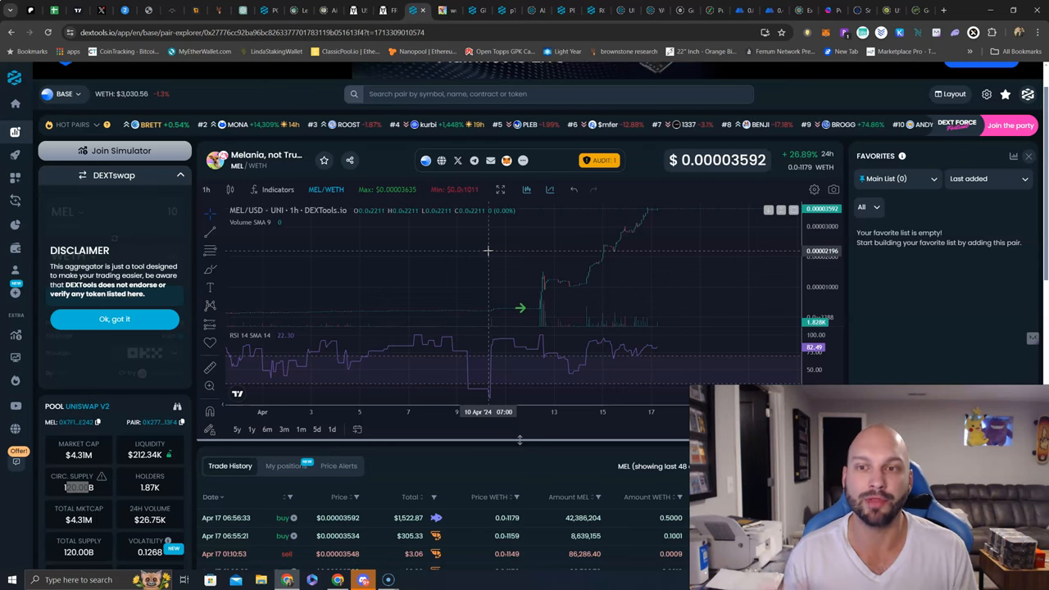
{"action": "scroll", "scroll_direction": "down", "scroll_amount": 3}
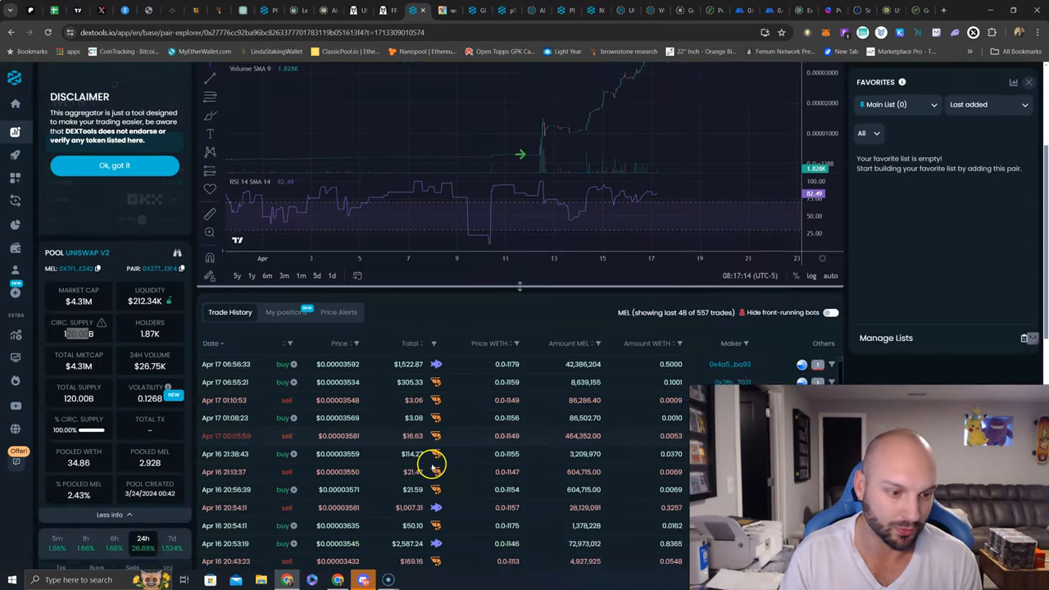
{"action": "scroll", "scroll_direction": "down", "scroll_amount": 3}
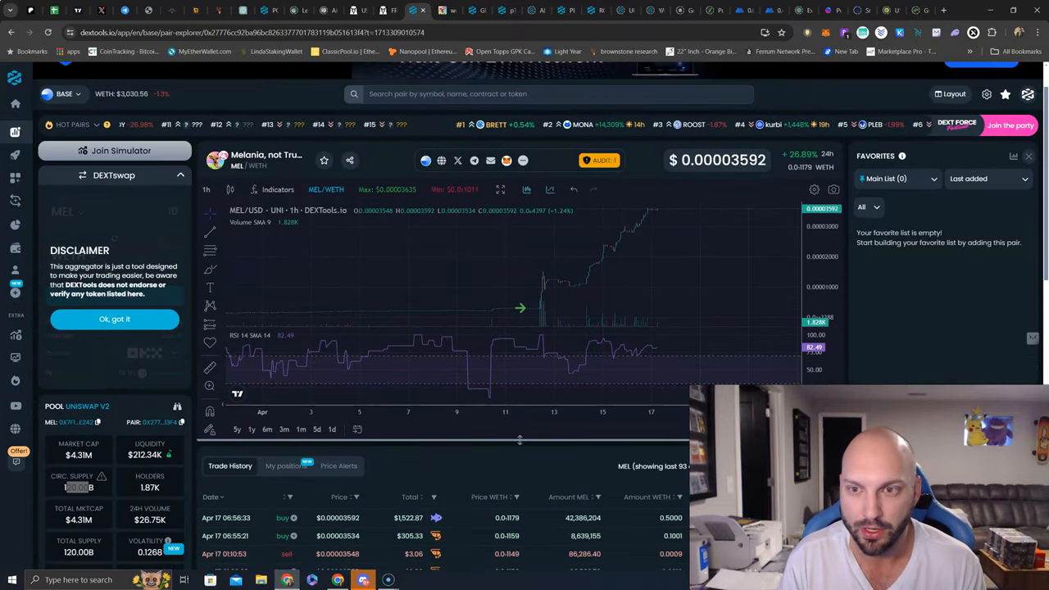
{"action": "mouse_move", "coordinate": [249, 308]}
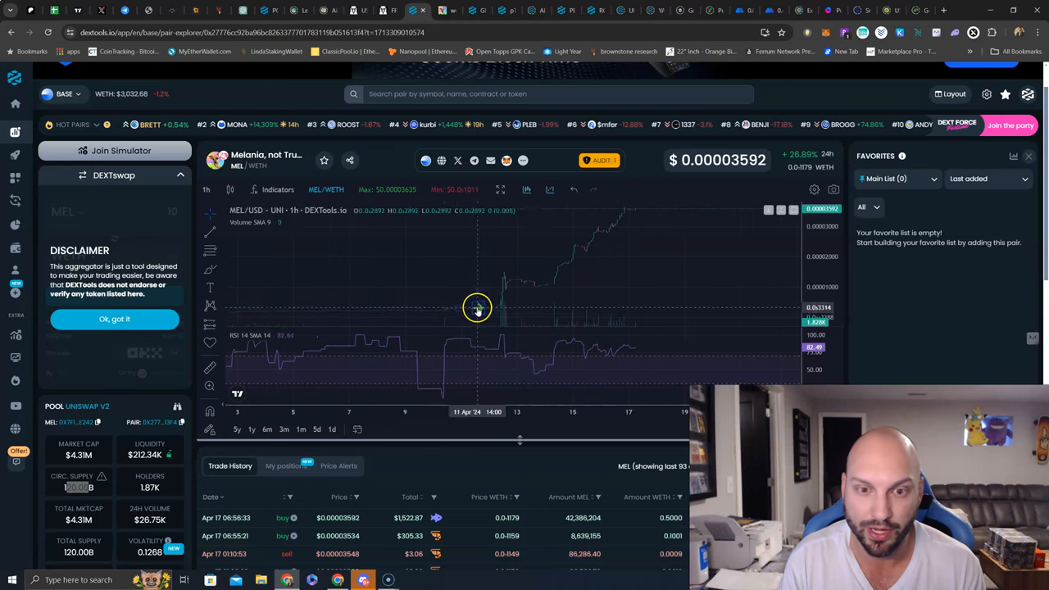
{"action": "mouse_move", "coordinate": [485, 309]}
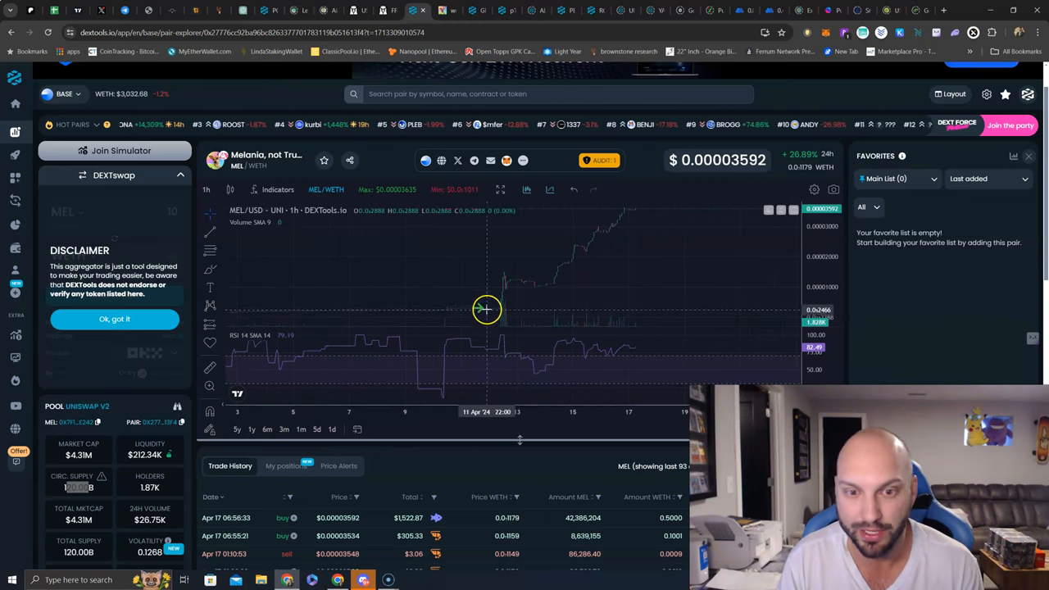
{"action": "mouse_move", "coordinate": [485, 310]}
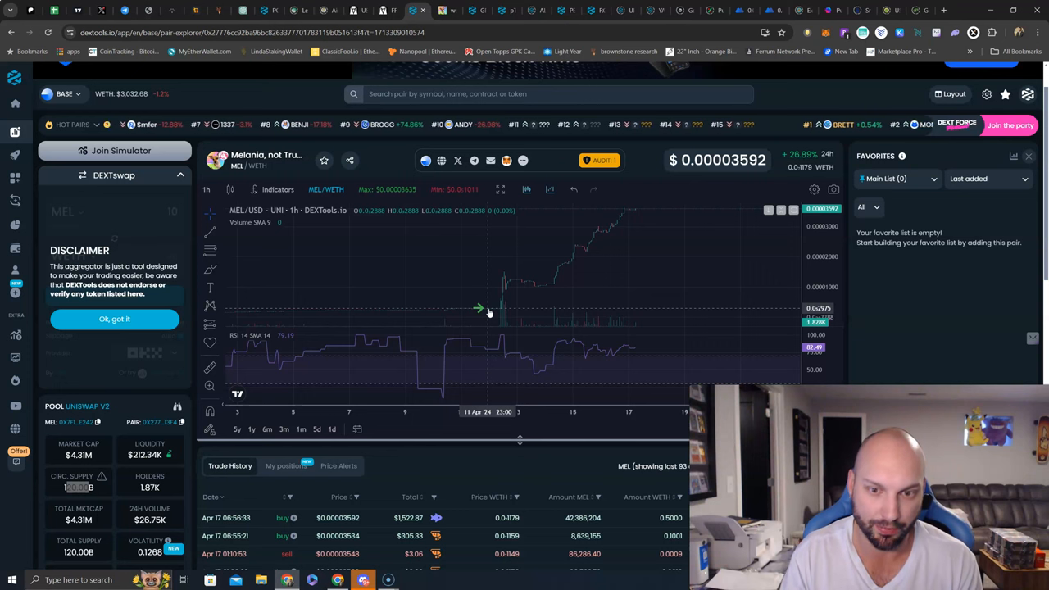
{"action": "mouse_move", "coordinate": [431, 339]}
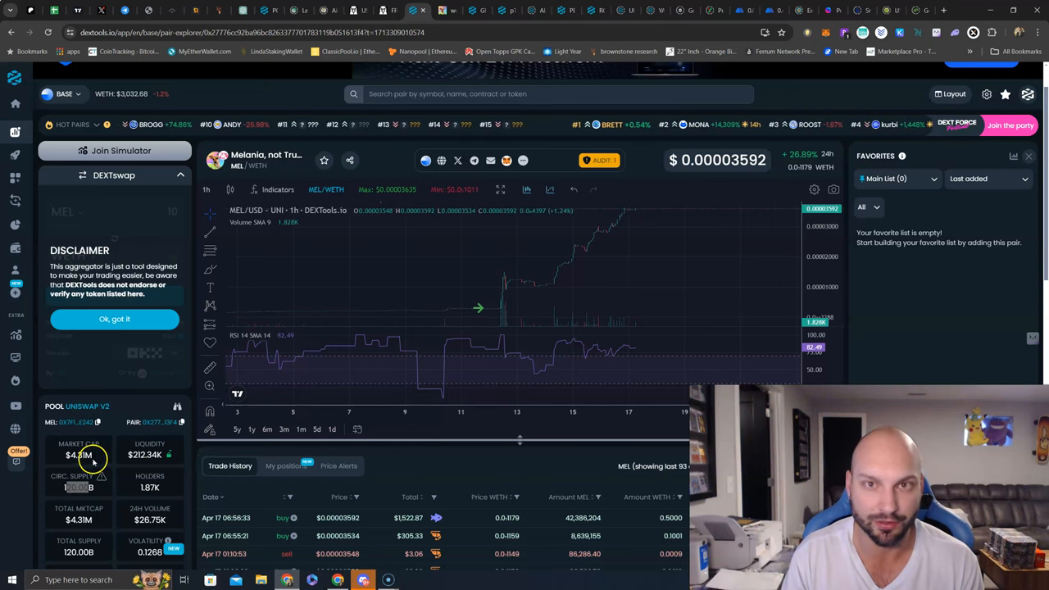
{"action": "mouse_move", "coordinate": [583, 292]}
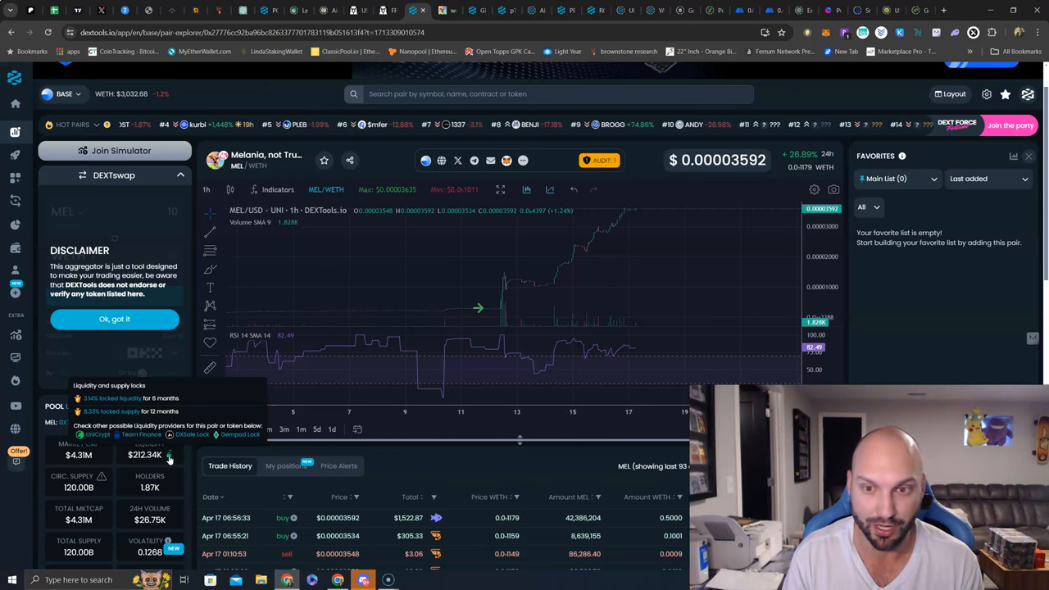
{"action": "mouse_move", "coordinate": [439, 294]}
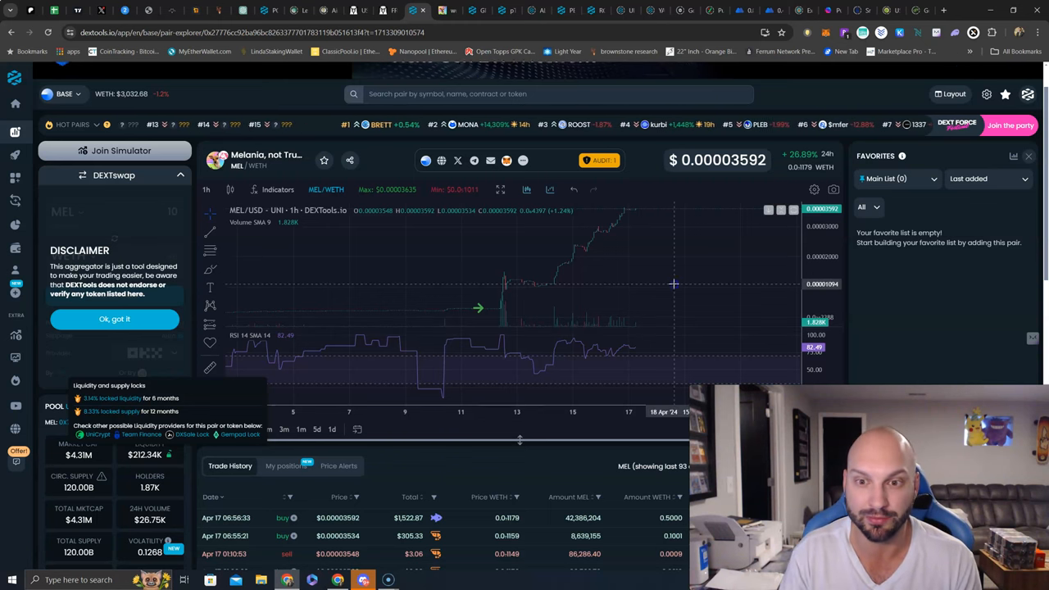
{"action": "mouse_move", "coordinate": [605, 270]}
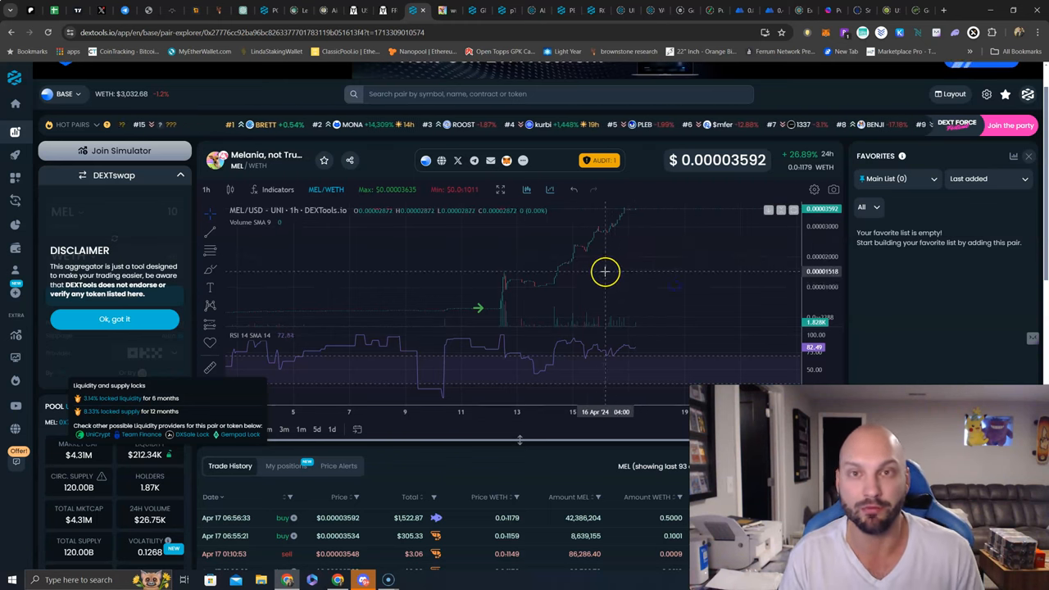
{"action": "mouse_move", "coordinate": [426, 370]}
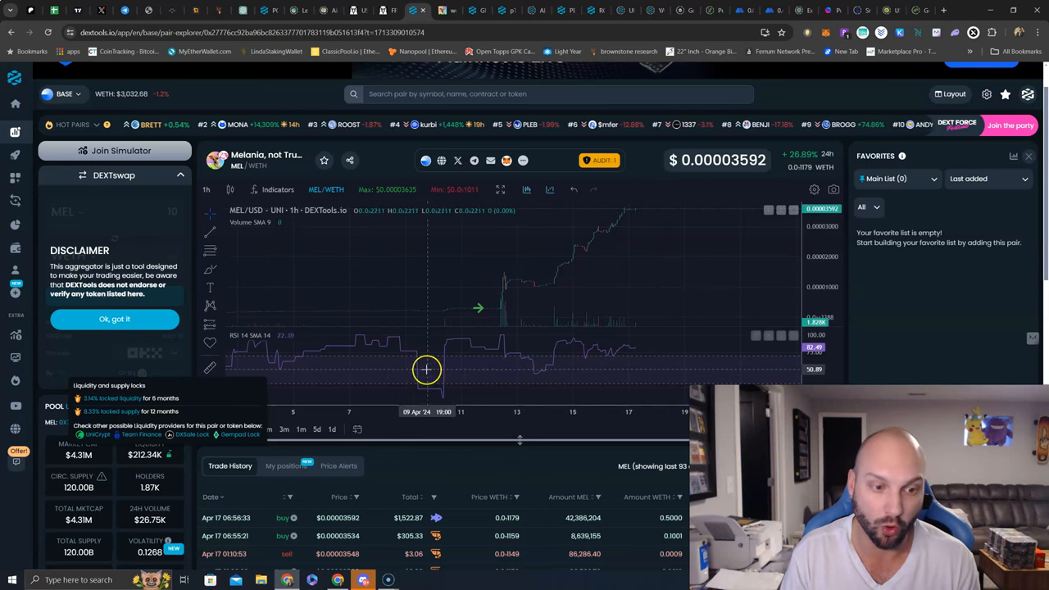
{"action": "mouse_move", "coordinate": [584, 380]}
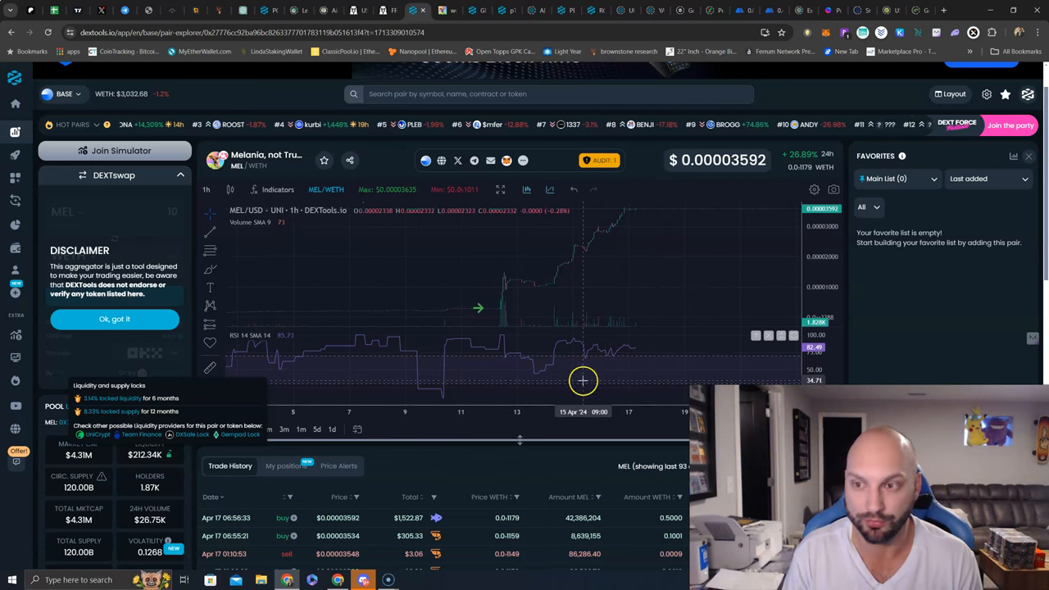
{"action": "mouse_move", "coordinate": [646, 342]}
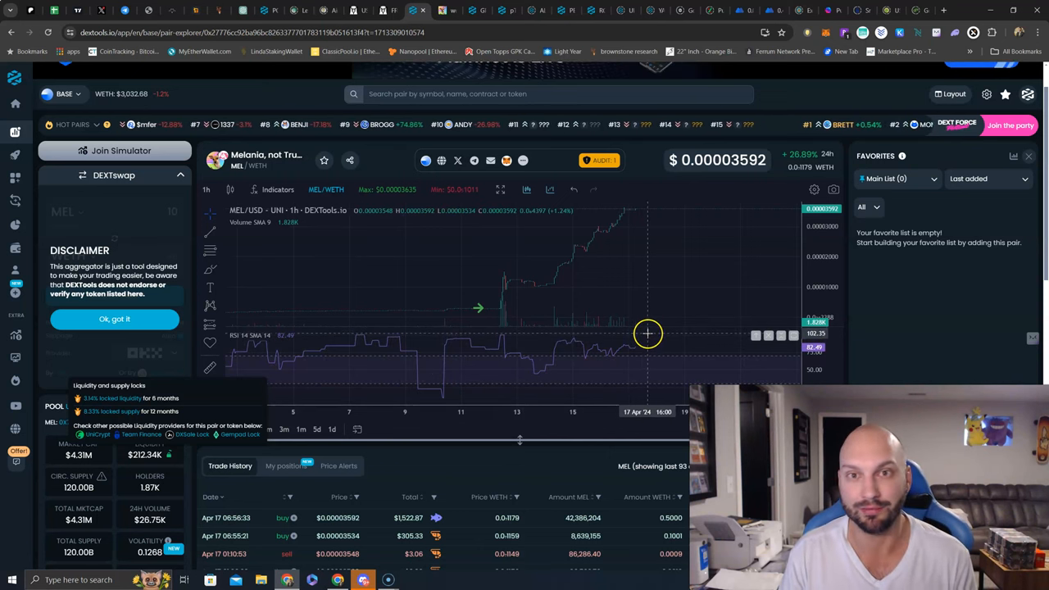
{"action": "mouse_move", "coordinate": [688, 364]}
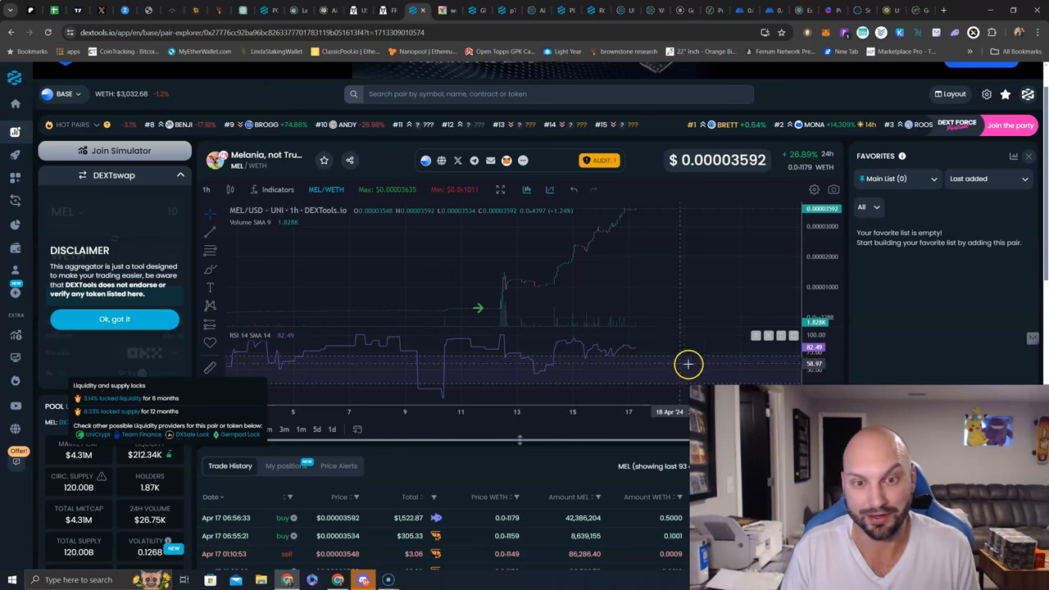
{"action": "mouse_move", "coordinate": [626, 219]}
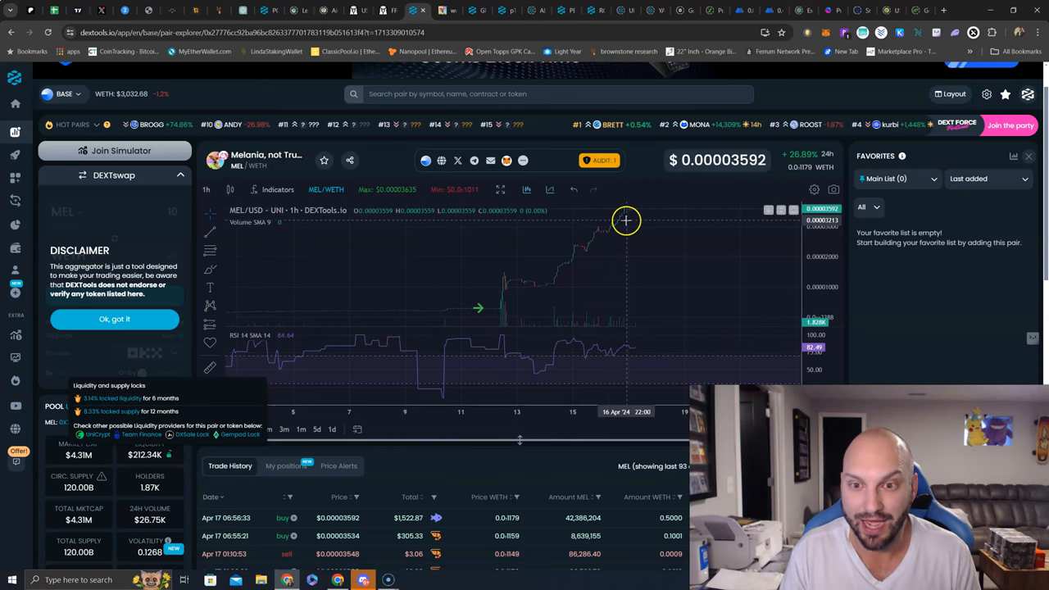
{"action": "mouse_move", "coordinate": [512, 308]}
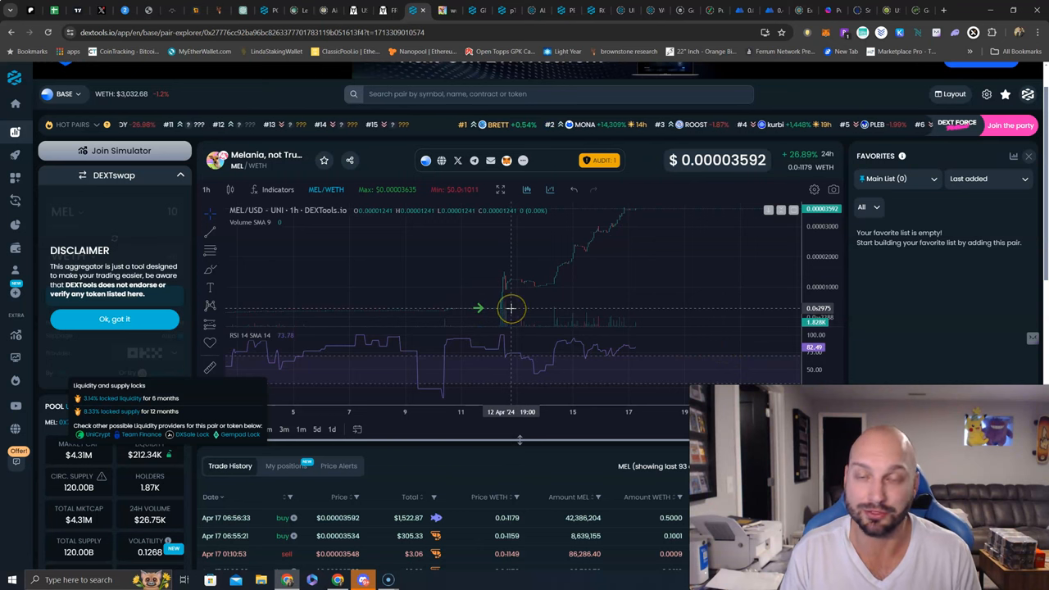
{"action": "mouse_move", "coordinate": [511, 299]}
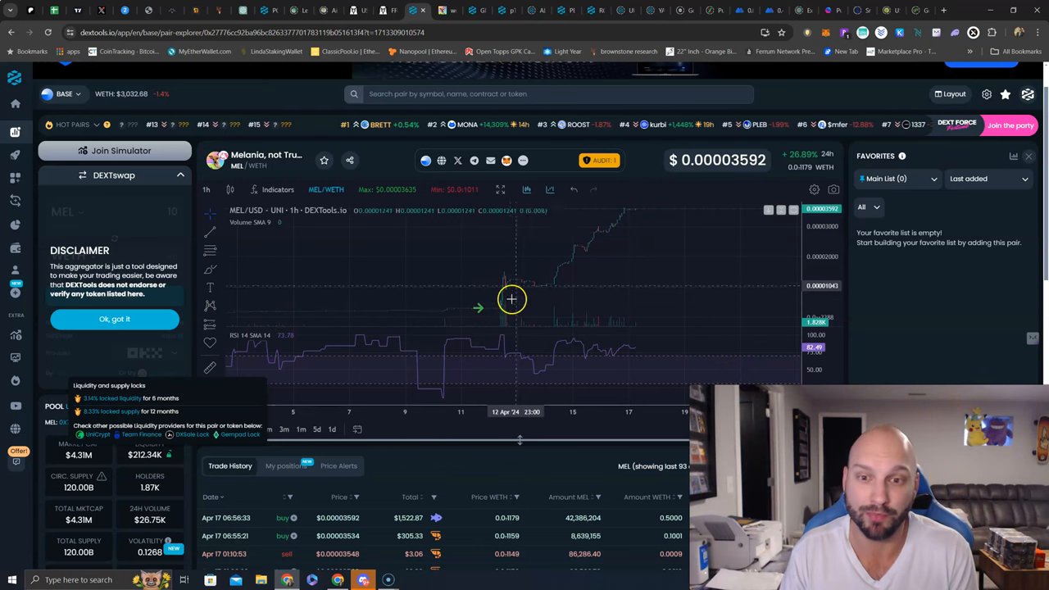
{"action": "mouse_move", "coordinate": [561, 255]}
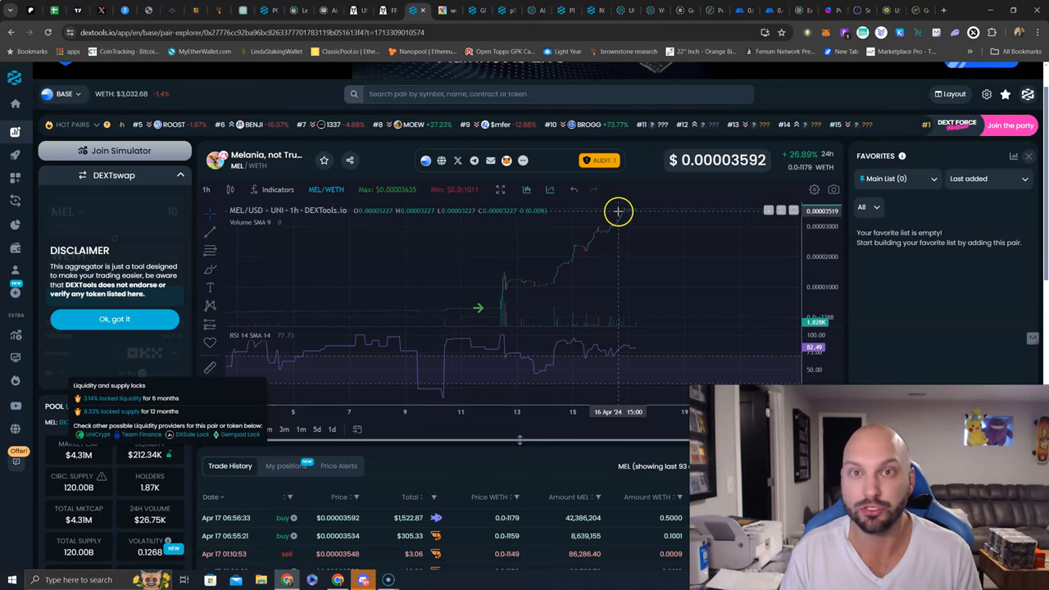
{"action": "mouse_move", "coordinate": [654, 213]}
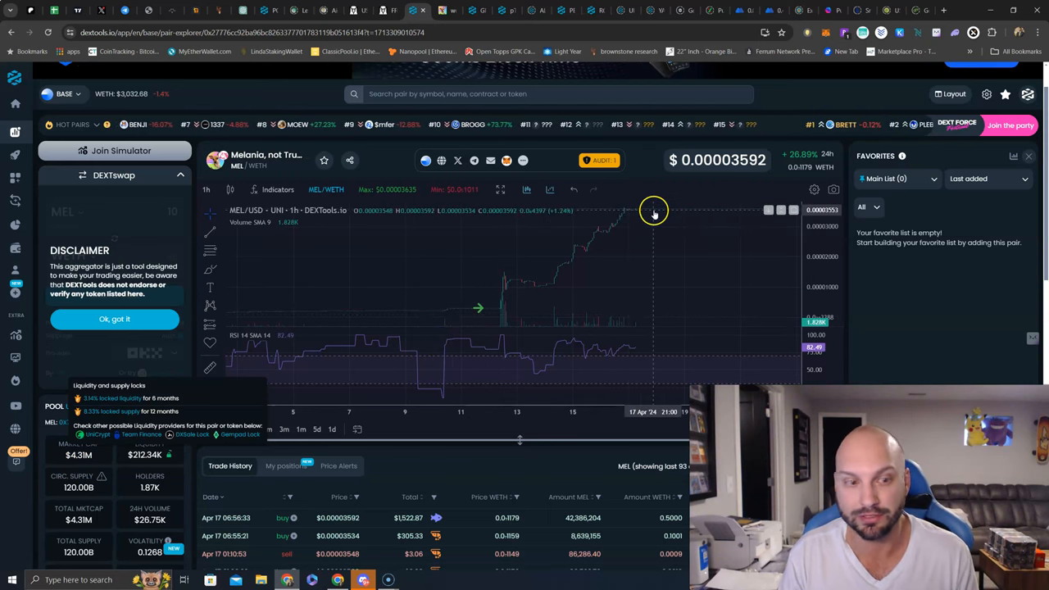
{"action": "mouse_move", "coordinate": [527, 325]}
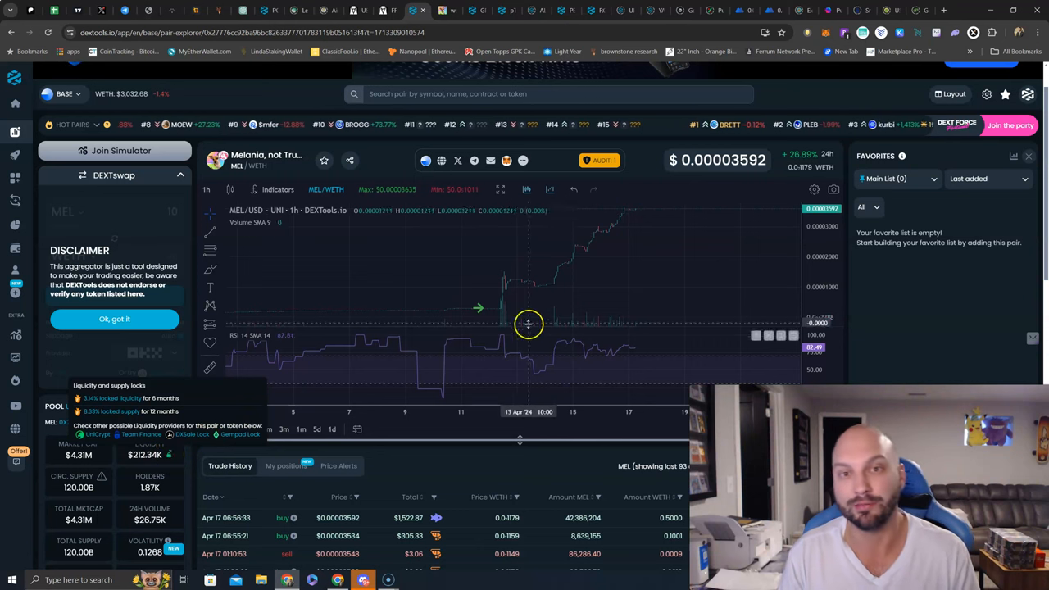
{"action": "mouse_move", "coordinate": [643, 290]}
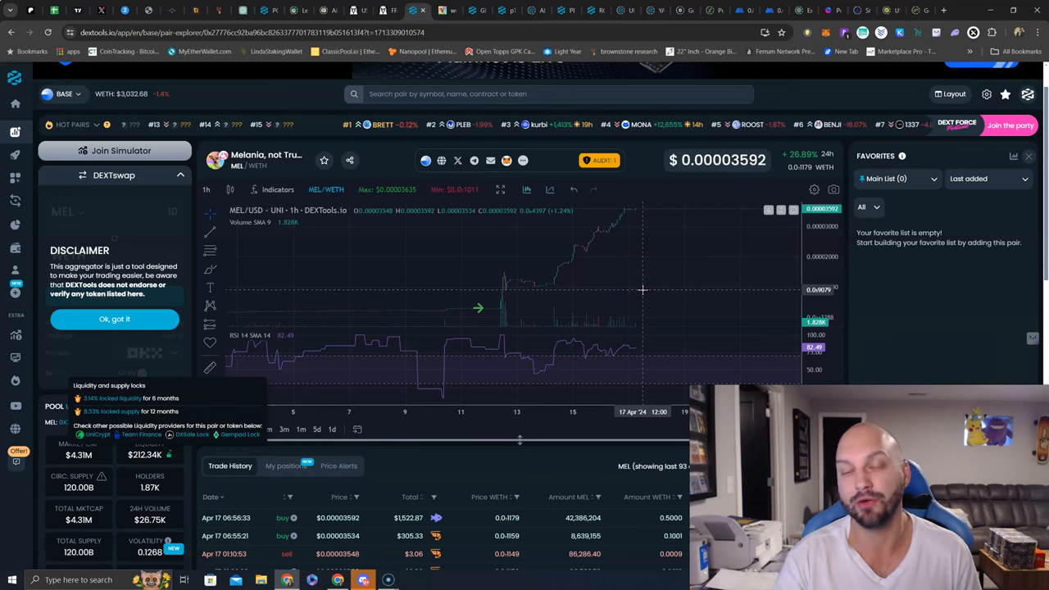
Step: Return to the melcoin.xyz tab showing the Meet Melania header and contract address
{"action": "left_click", "coordinate": [443, 10]}
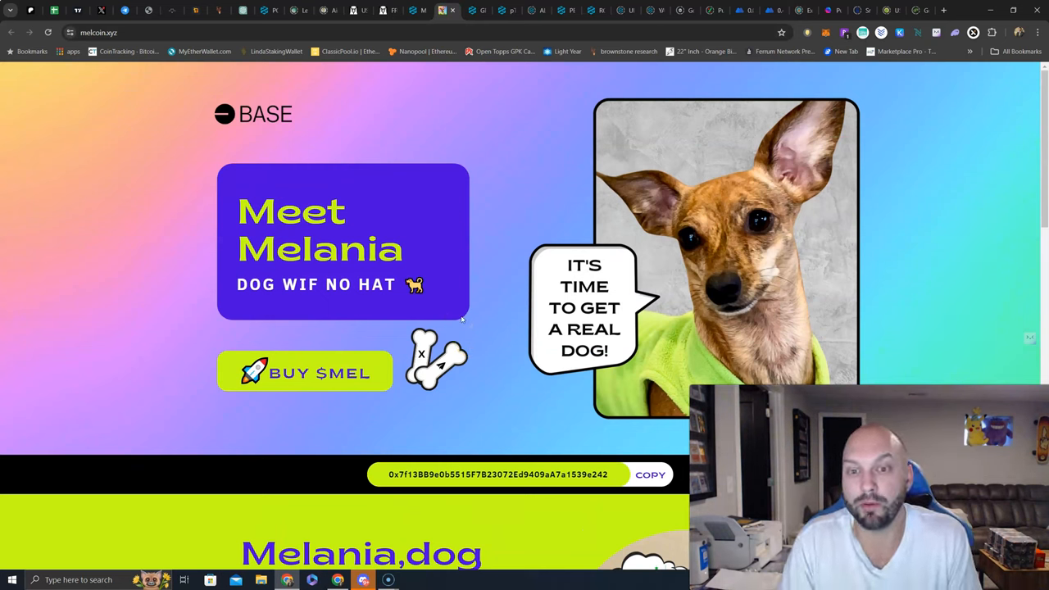
{"action": "mouse_move", "coordinate": [463, 340]}
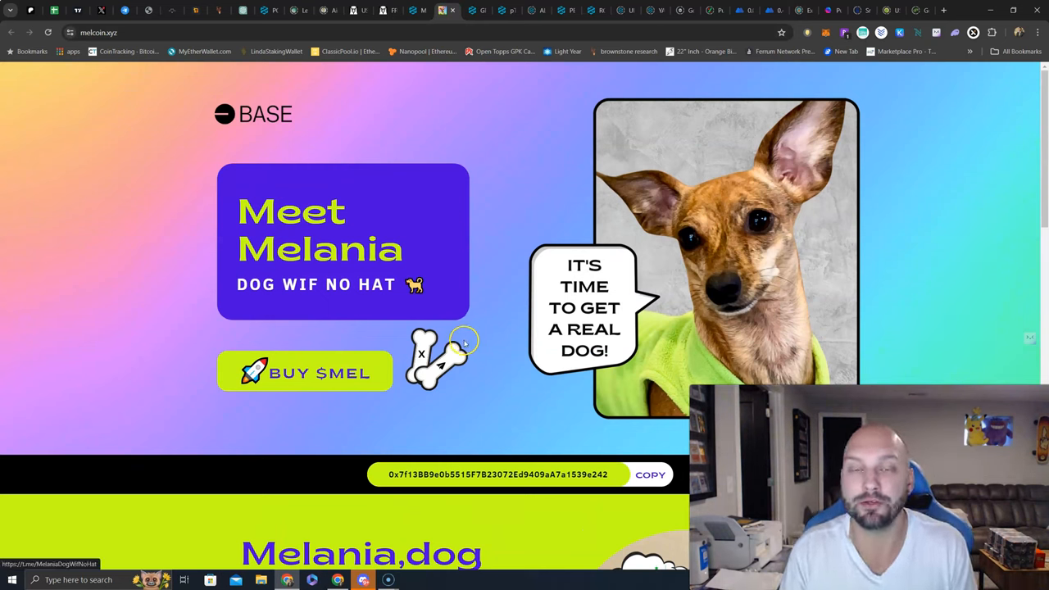
{"action": "mouse_move", "coordinate": [463, 334]}
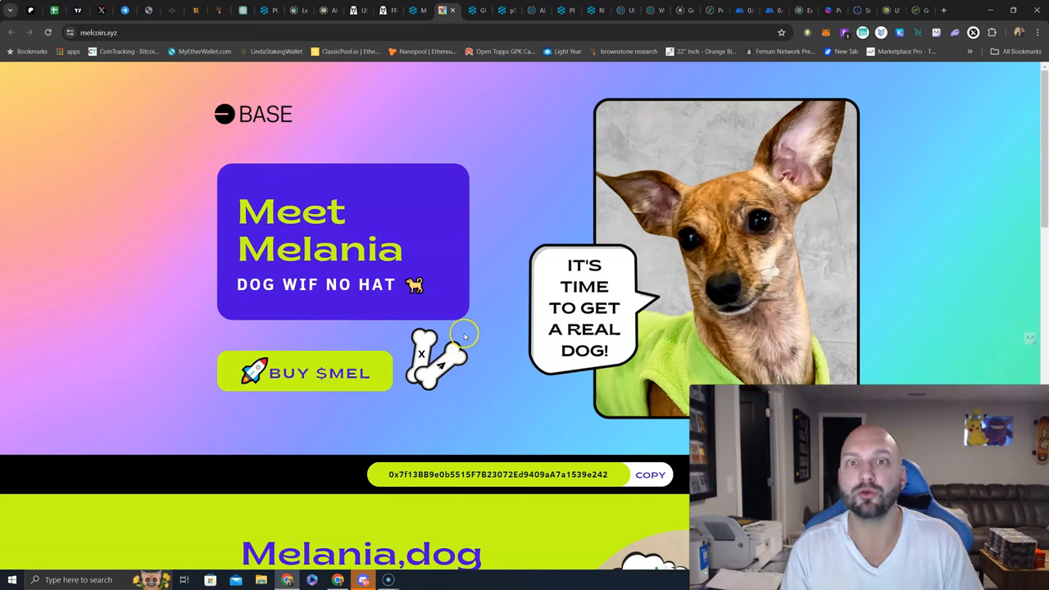
{"action": "mouse_move", "coordinate": [483, 344]}
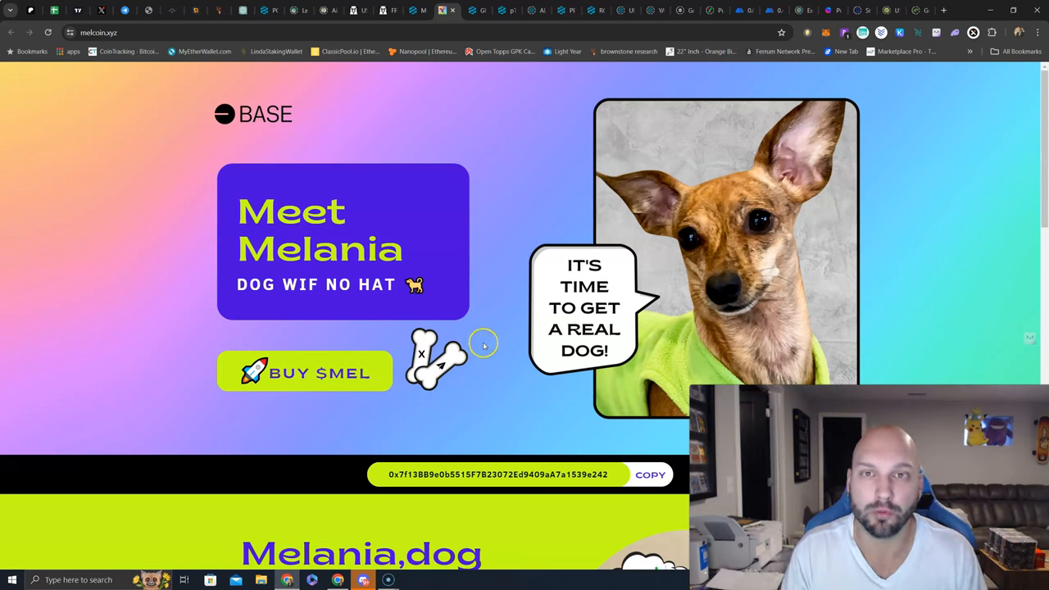